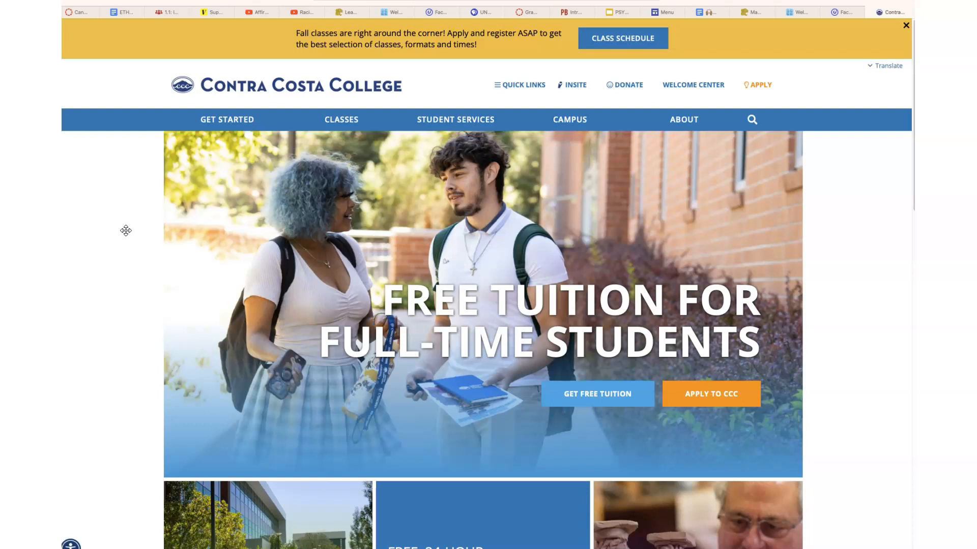
pyautogui.moveTo(132, 239)
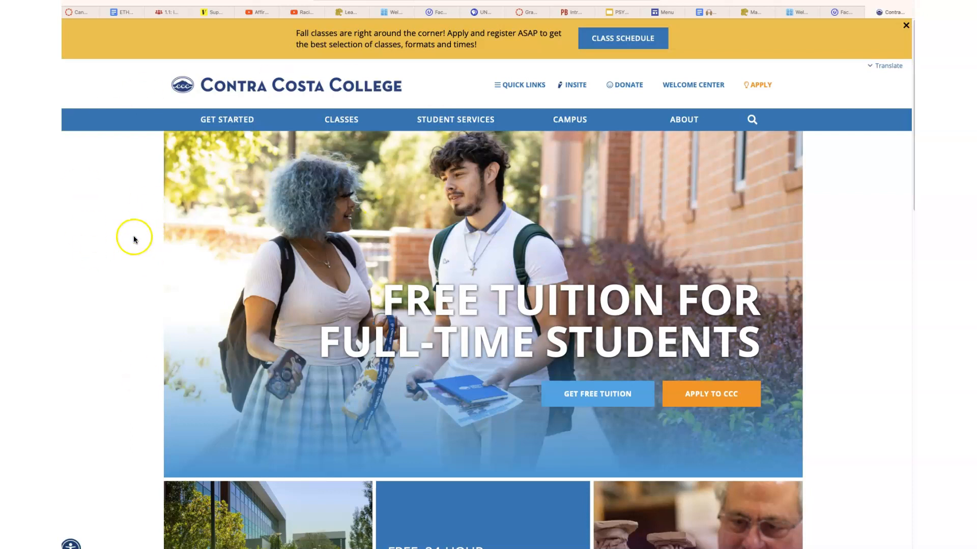
# Use Quick Links on the homepage to reach the Class Schedule page
pyautogui.scroll(-3)
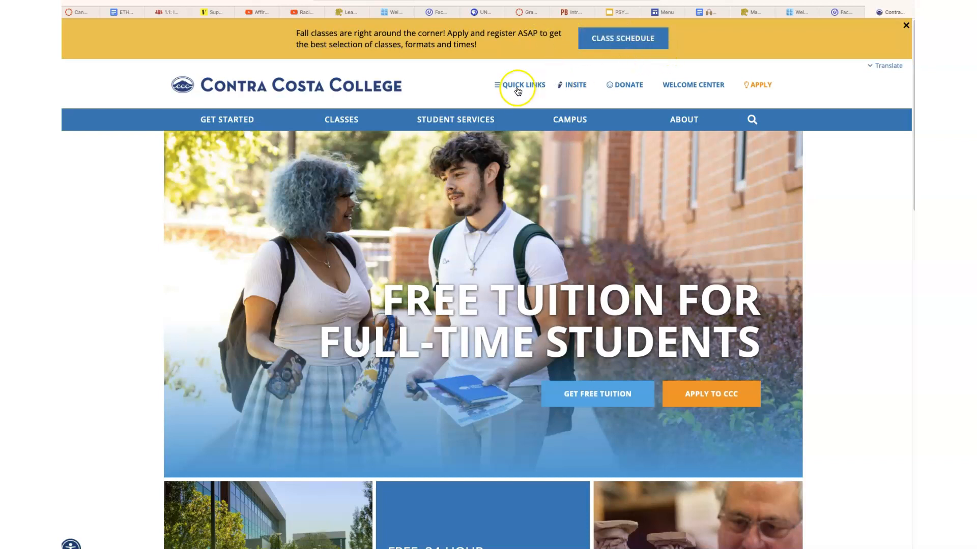
pyautogui.click(522, 85)
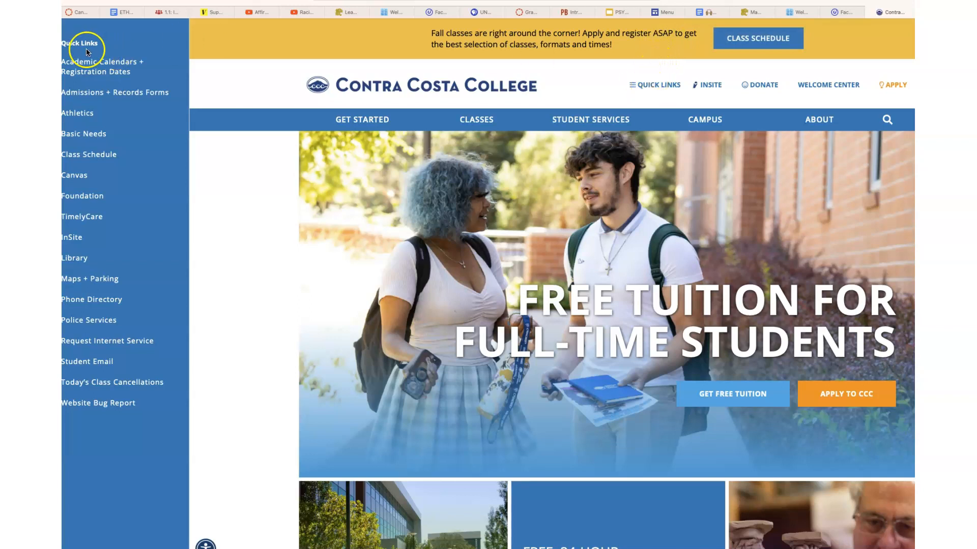
pyautogui.moveTo(87, 155)
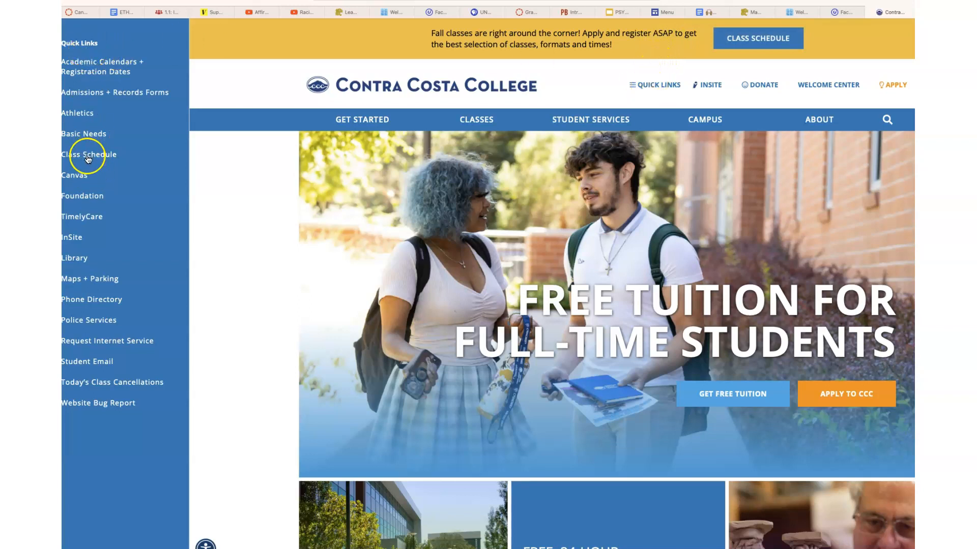
pyautogui.click(476, 120)
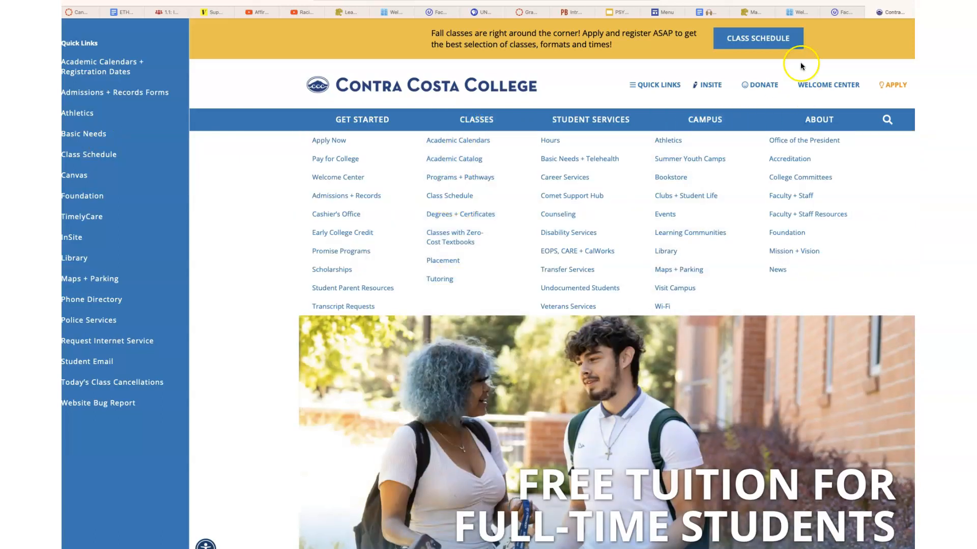
pyautogui.click(757, 37)
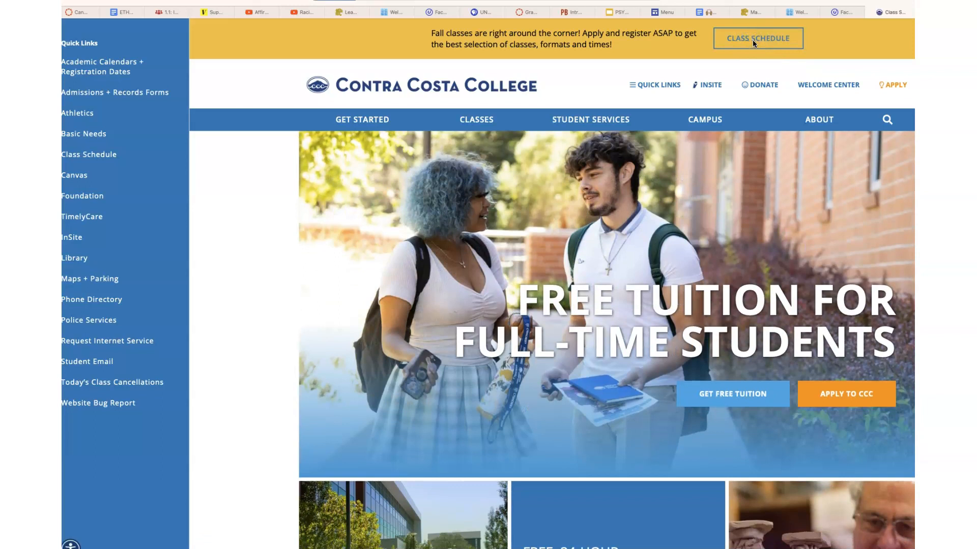
# Scroll through the registration steps, then start the Fall 2023 'Search for Classes'
pyautogui.click(757, 38)
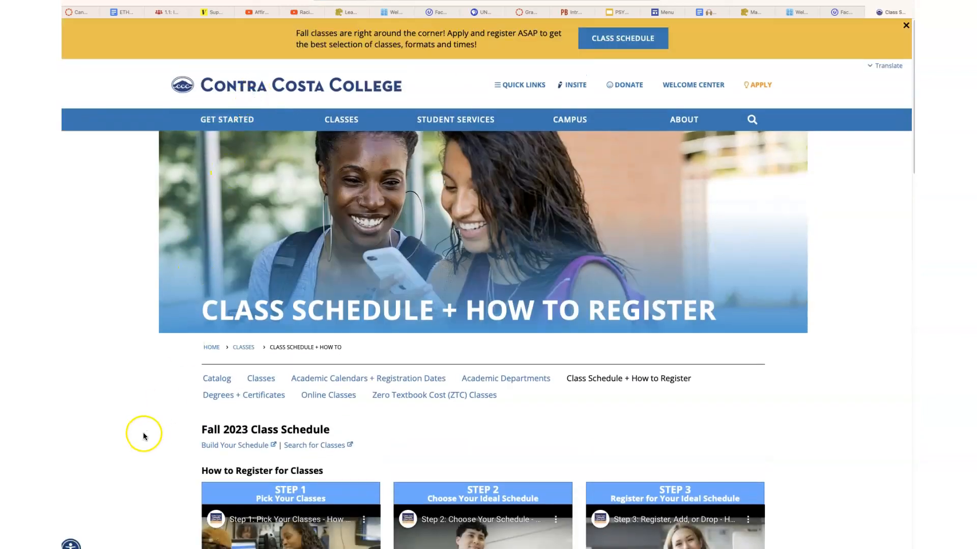
pyautogui.moveTo(399, 390)
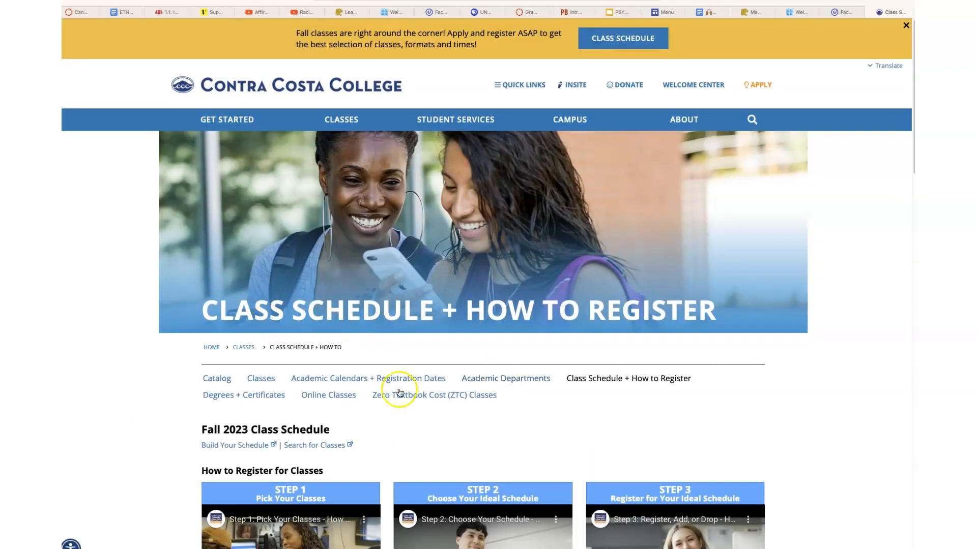
pyautogui.scroll(-3)
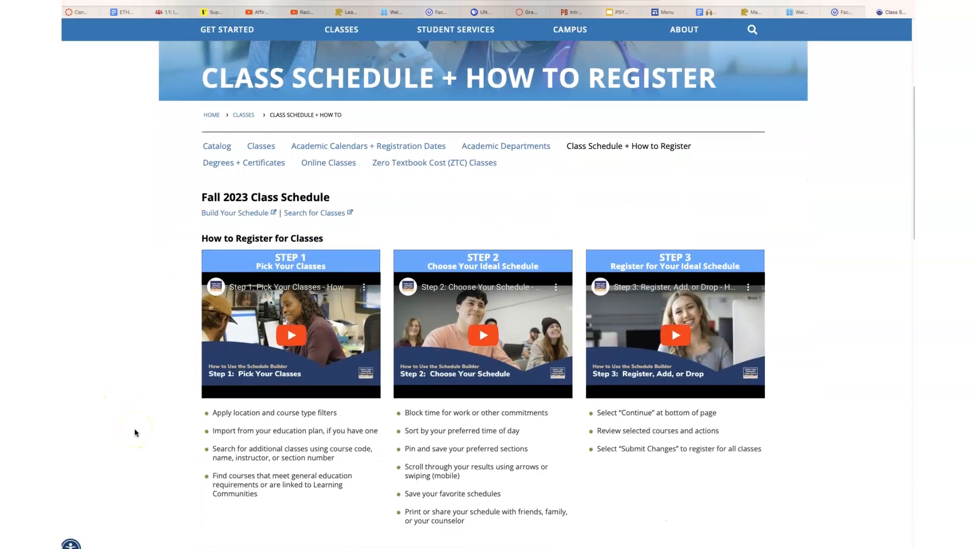
pyautogui.moveTo(240, 221)
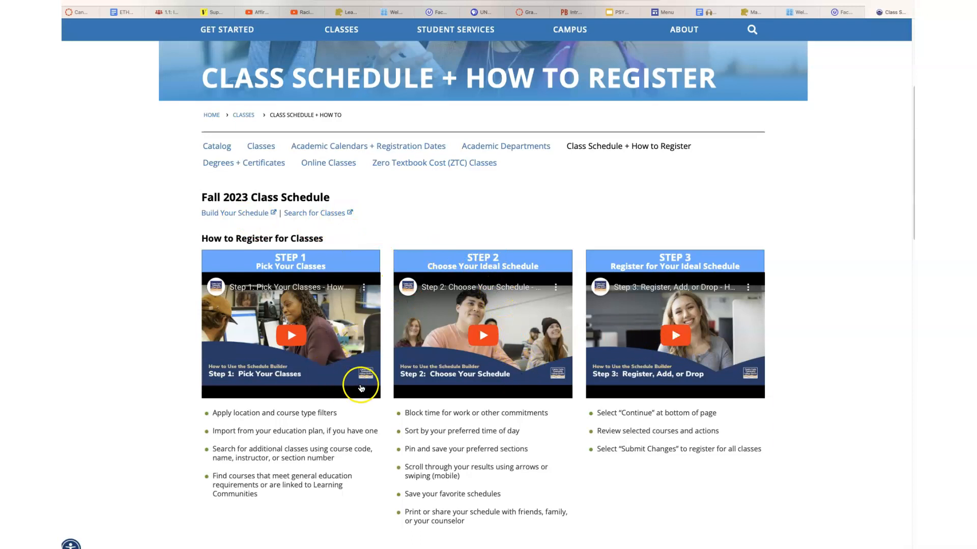
pyautogui.scroll(-3)
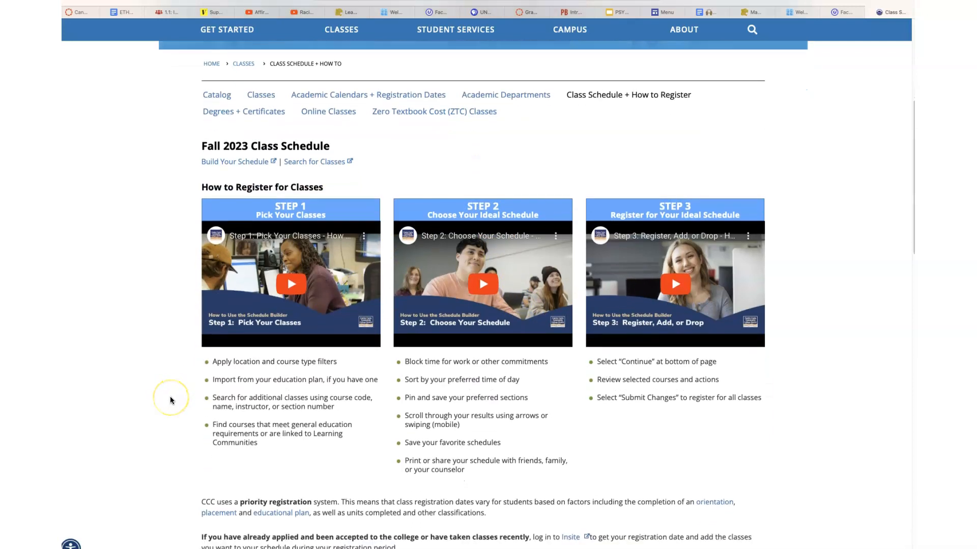
pyautogui.moveTo(254, 169)
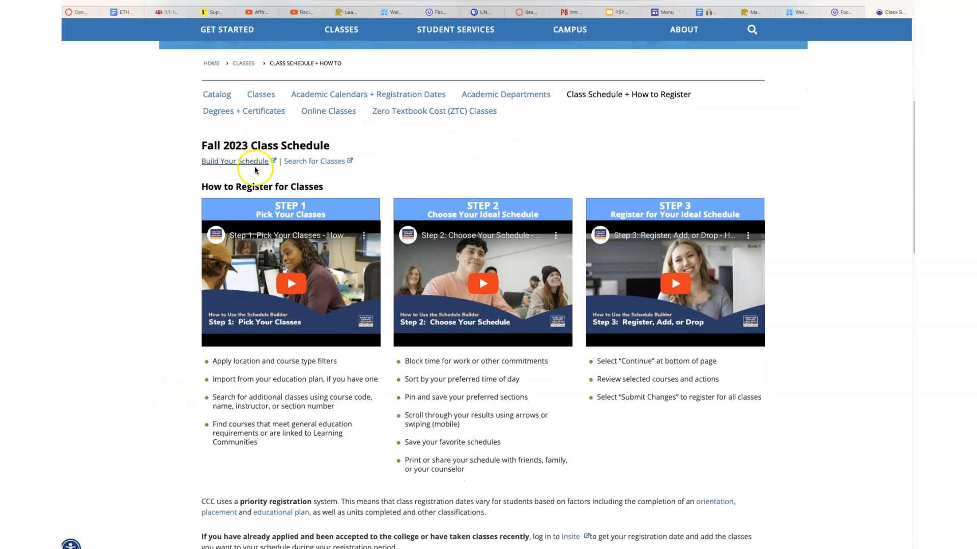
pyautogui.scroll(-3)
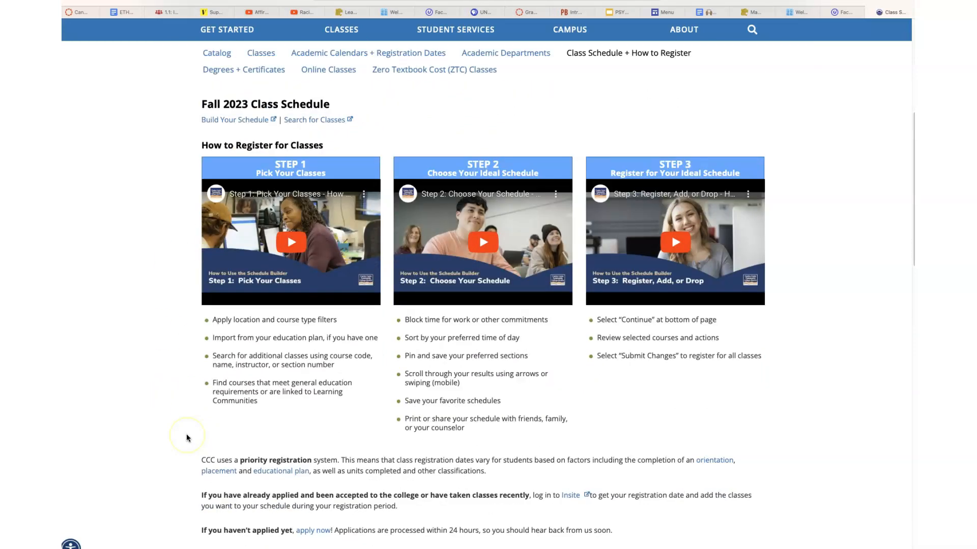
pyautogui.scroll(-3)
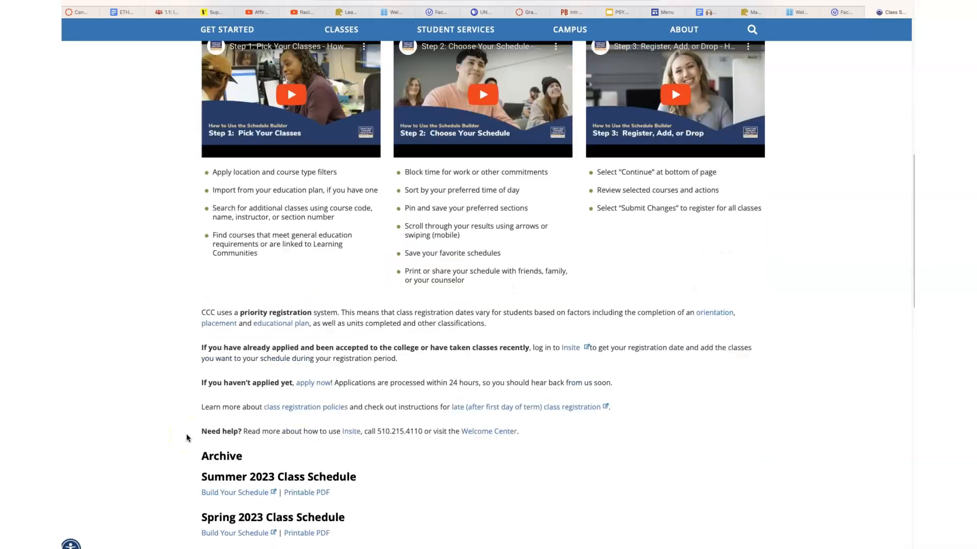
pyautogui.scroll(-3)
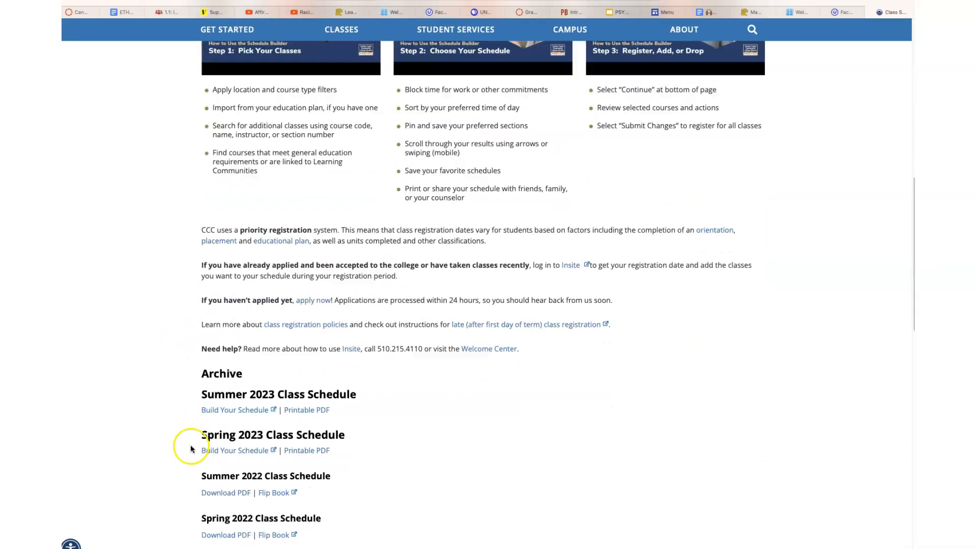
pyautogui.scroll(3)
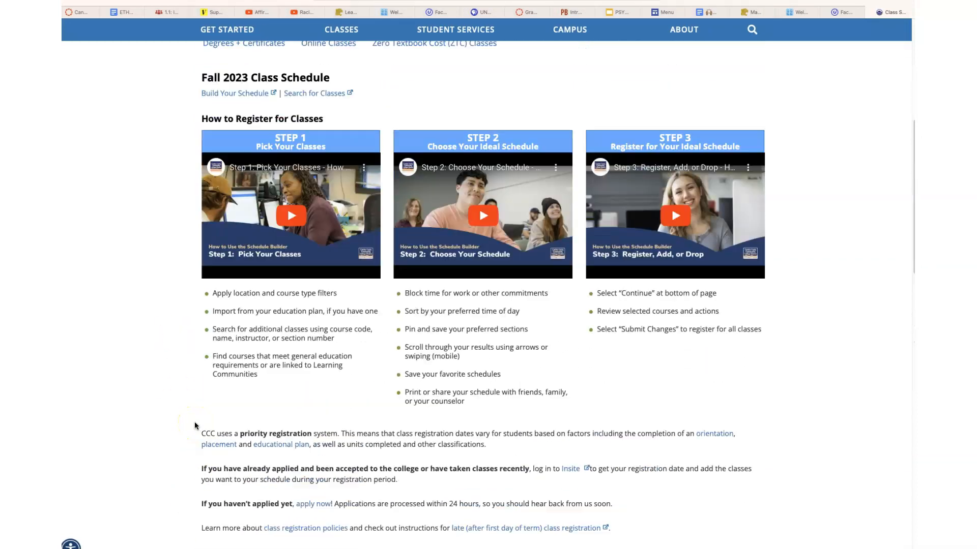
pyautogui.scroll(3)
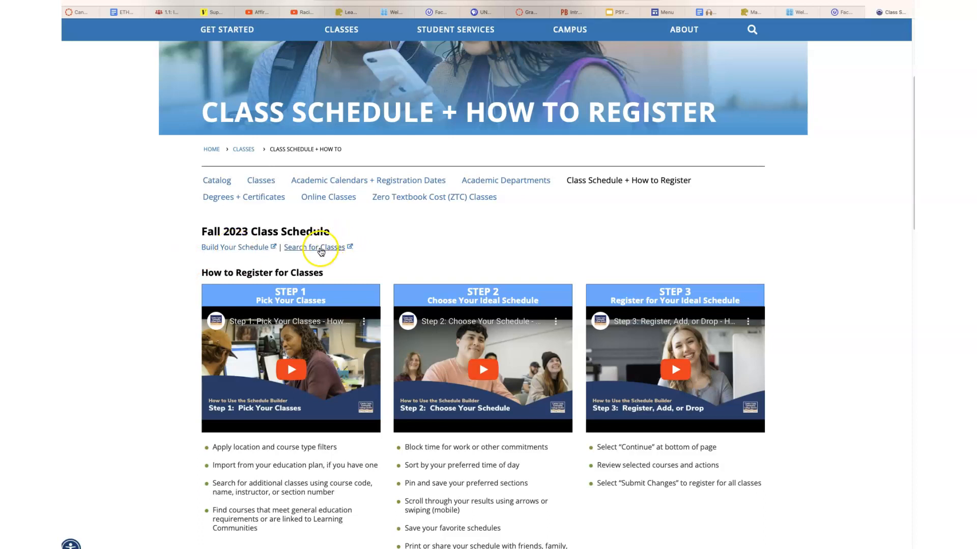
pyautogui.moveTo(235, 261)
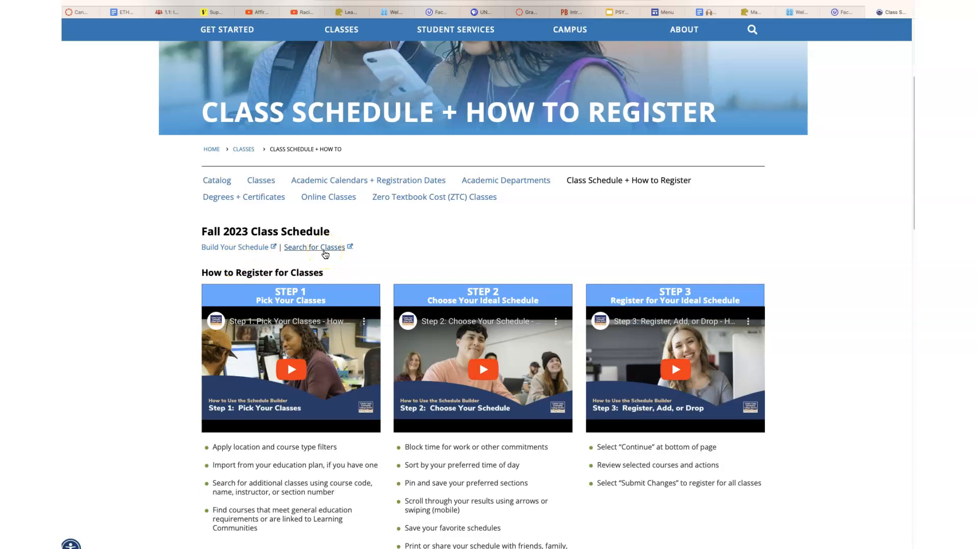
pyautogui.click(315, 248)
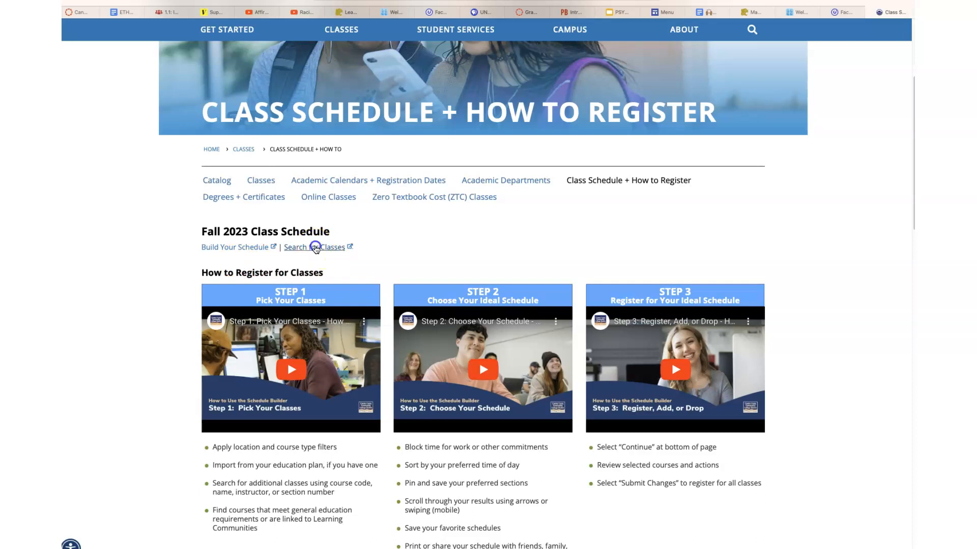
# Search Contra Costa College, term 2023FA, subject PSYCH - Psychology
pyautogui.click(314, 247)
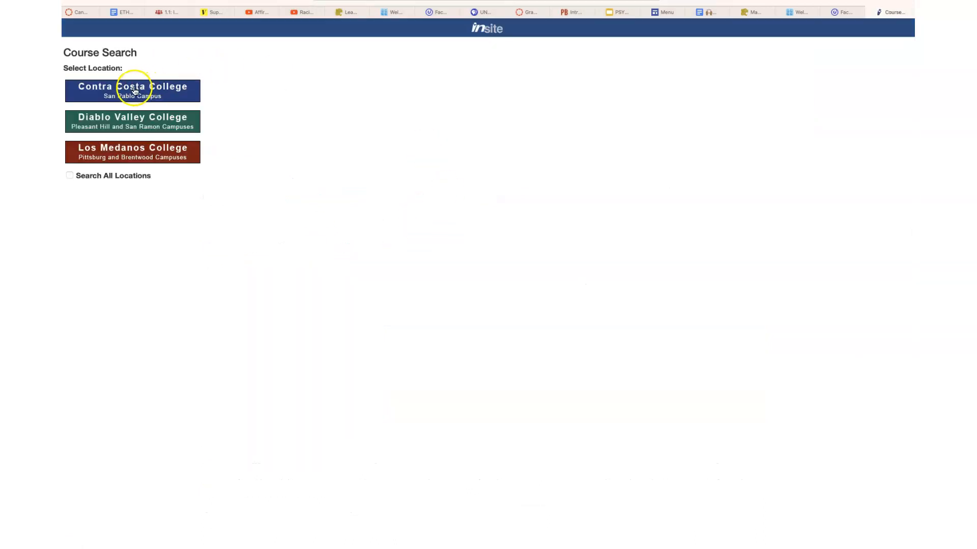
pyautogui.click(132, 91)
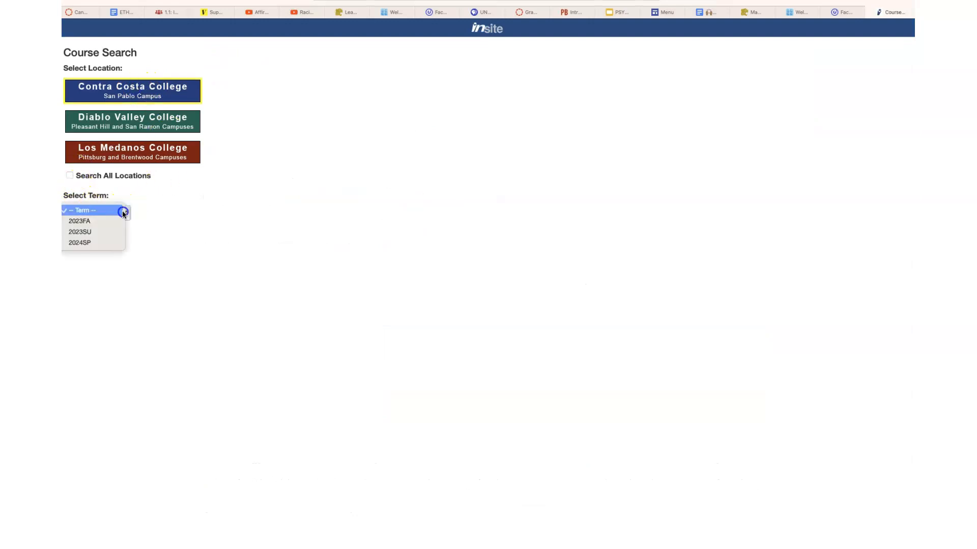
pyautogui.click(79, 221)
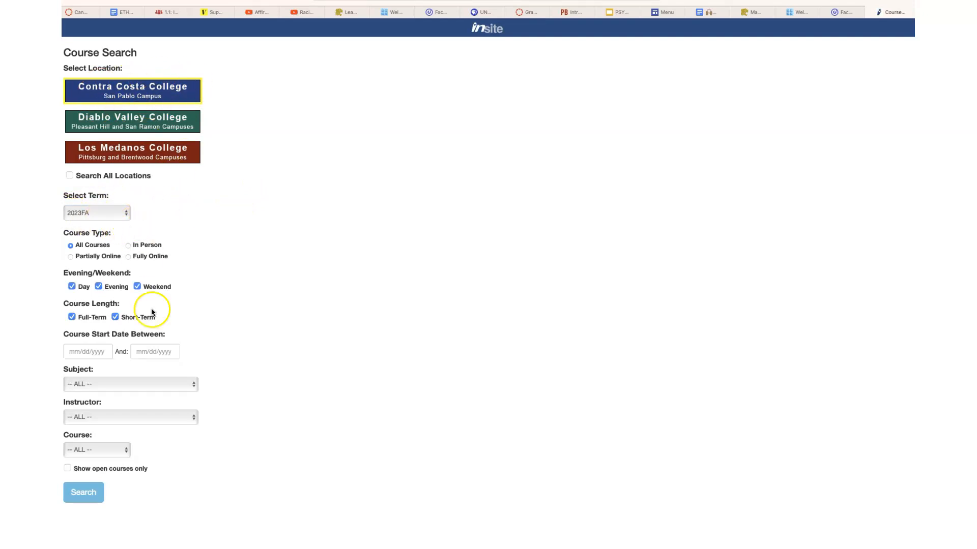
pyautogui.click(130, 384)
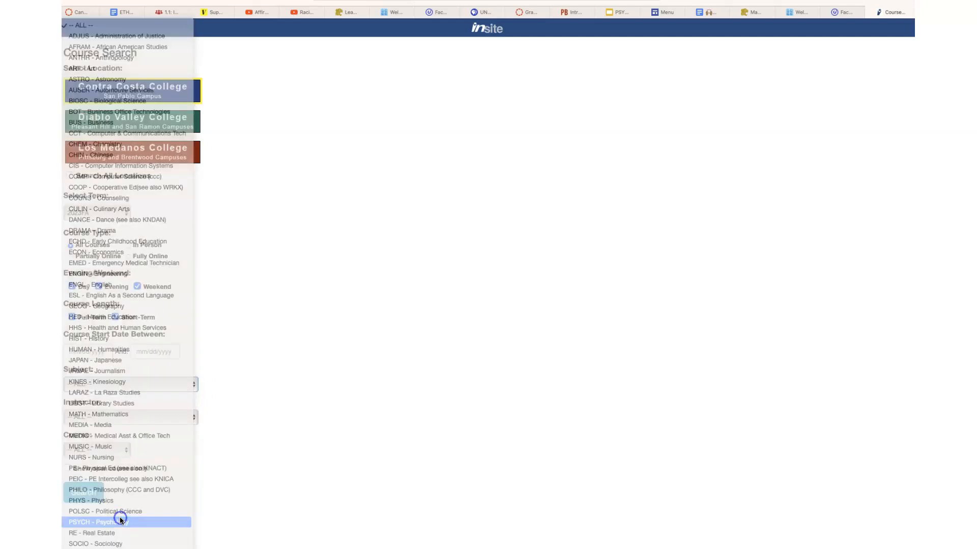
pyautogui.click(118, 522)
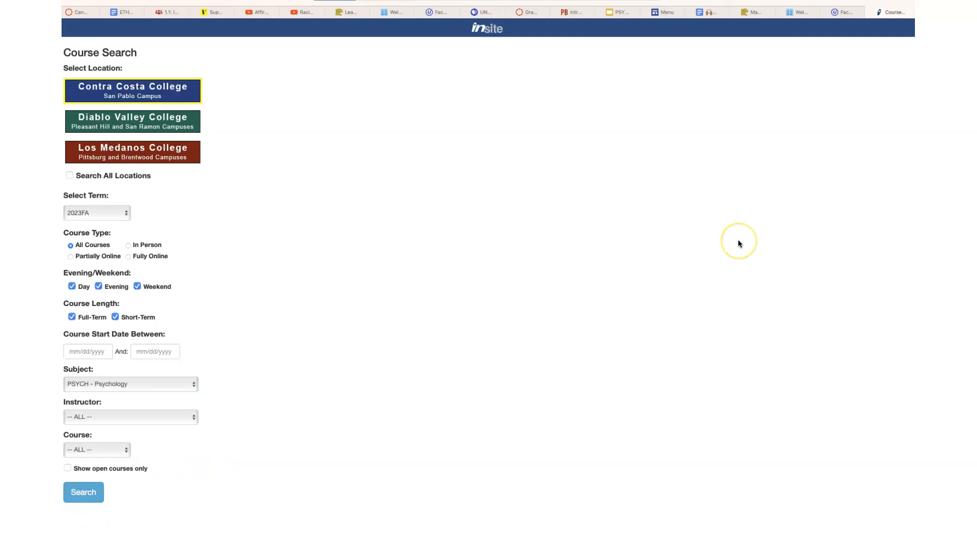
pyautogui.moveTo(739, 243)
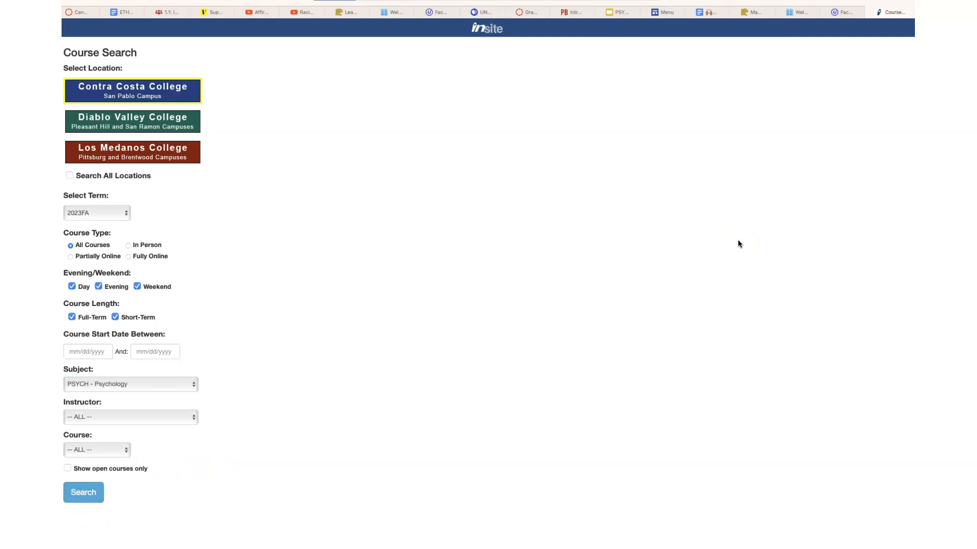
pyautogui.click(82, 492)
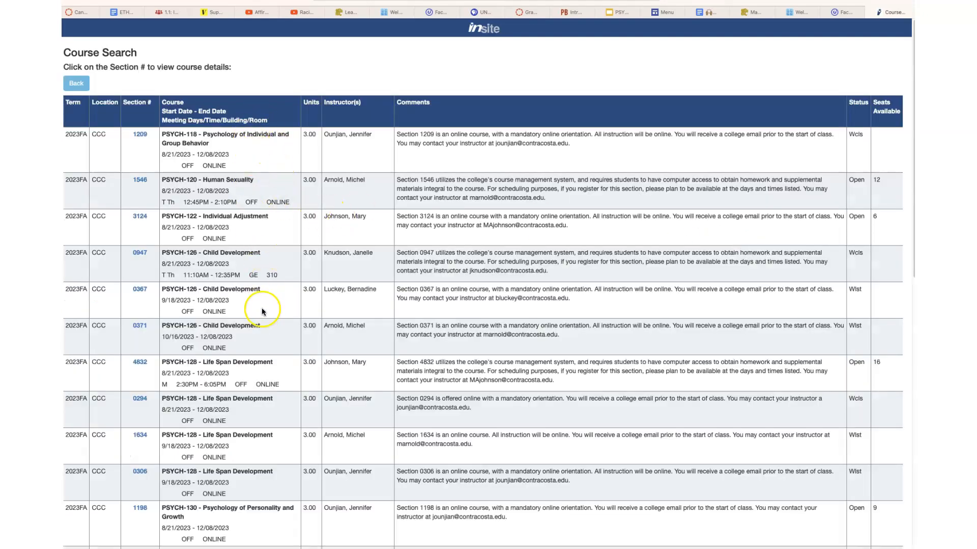
pyautogui.moveTo(215, 106)
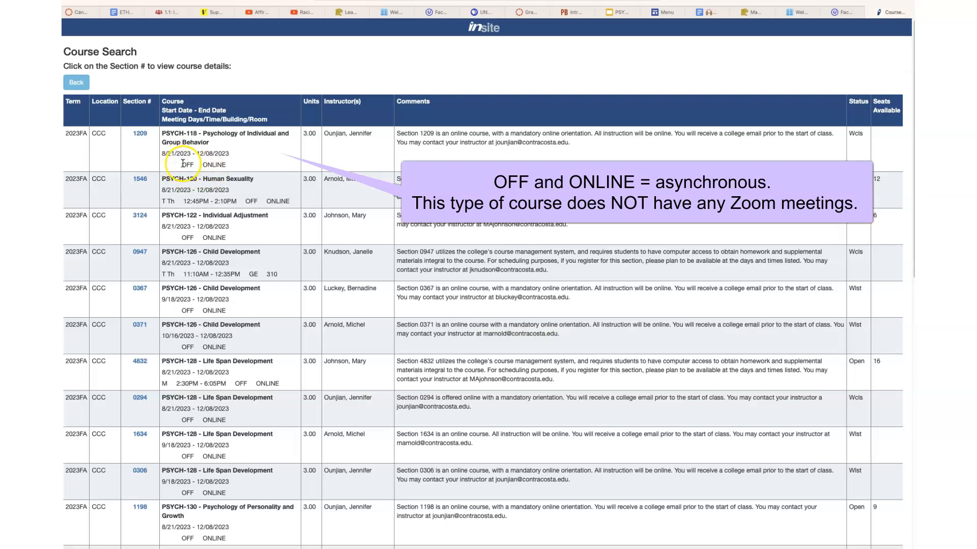
pyautogui.moveTo(181, 166)
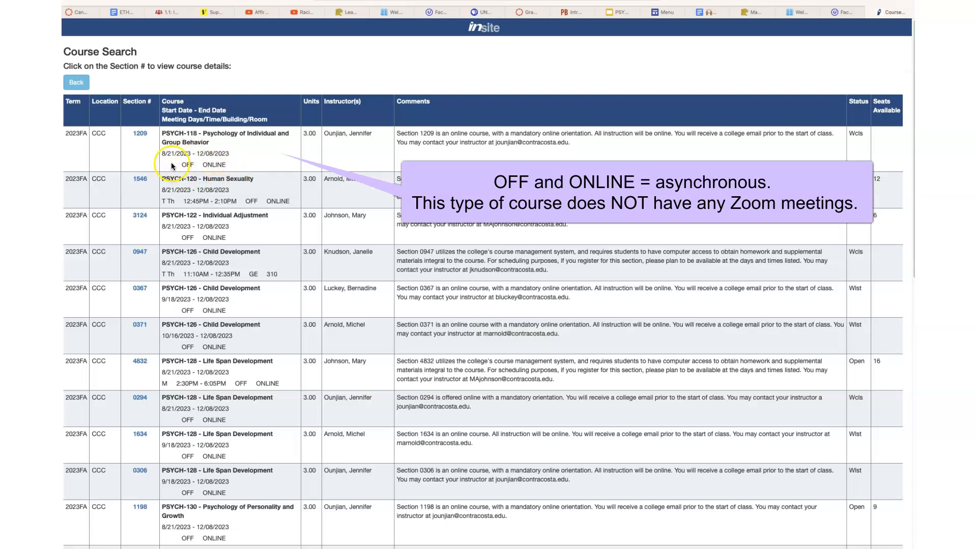
pyautogui.moveTo(223, 165)
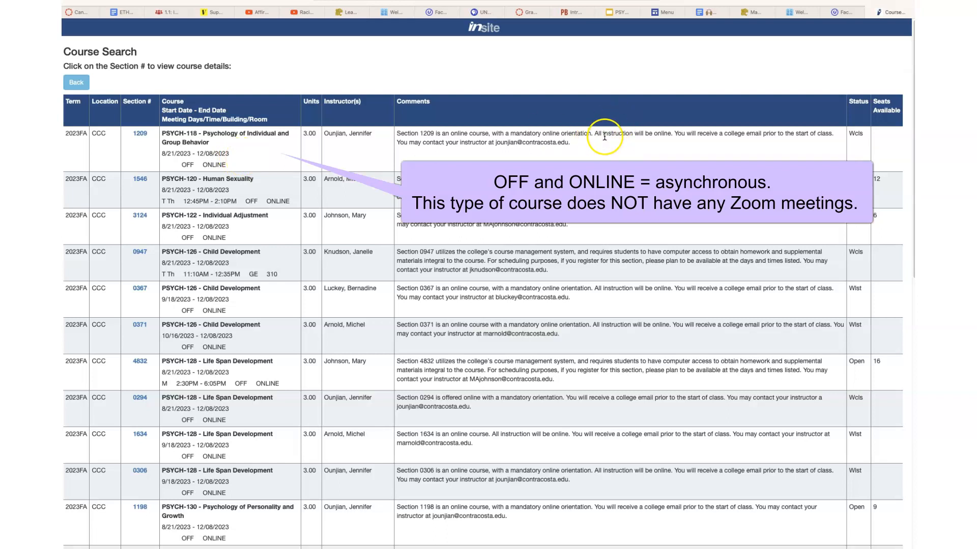
pyautogui.moveTo(643, 147)
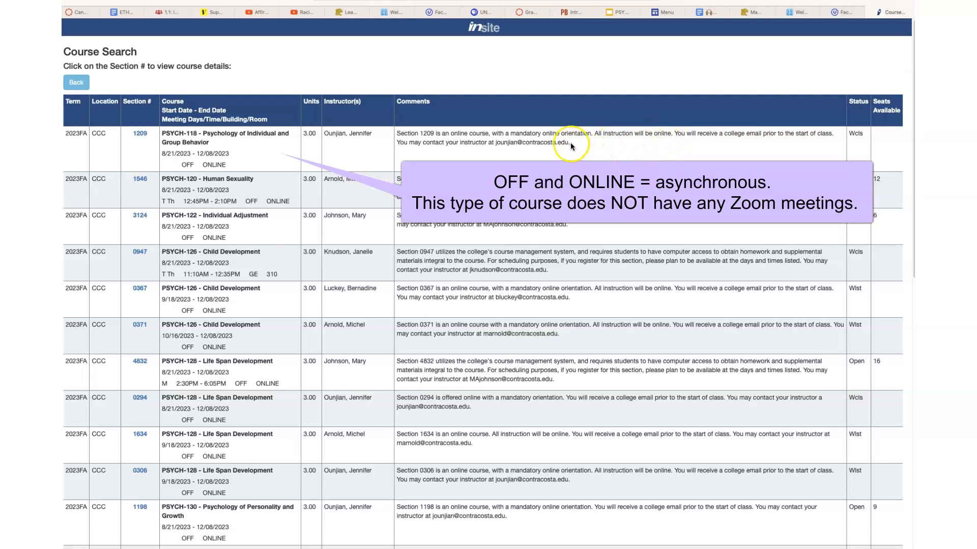
pyautogui.moveTo(573, 146)
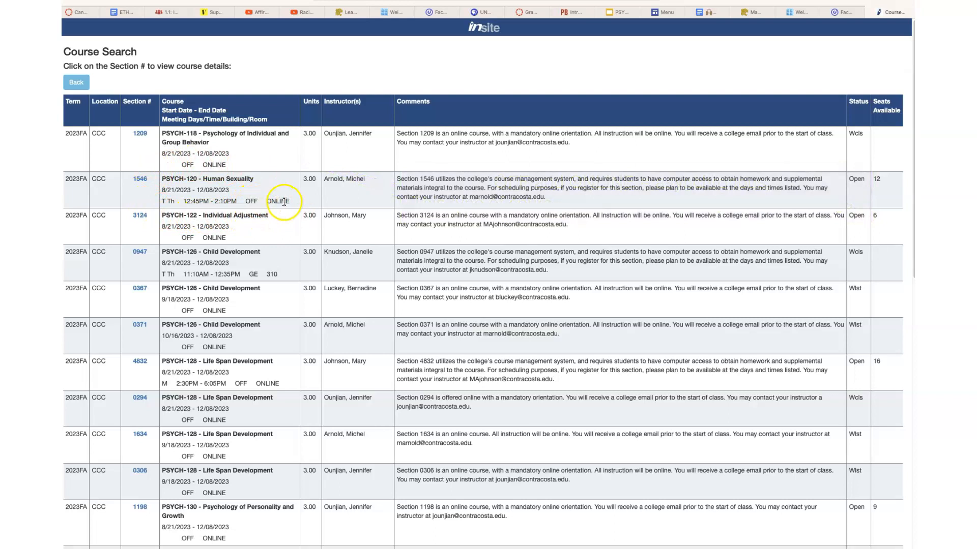
pyautogui.moveTo(167, 201)
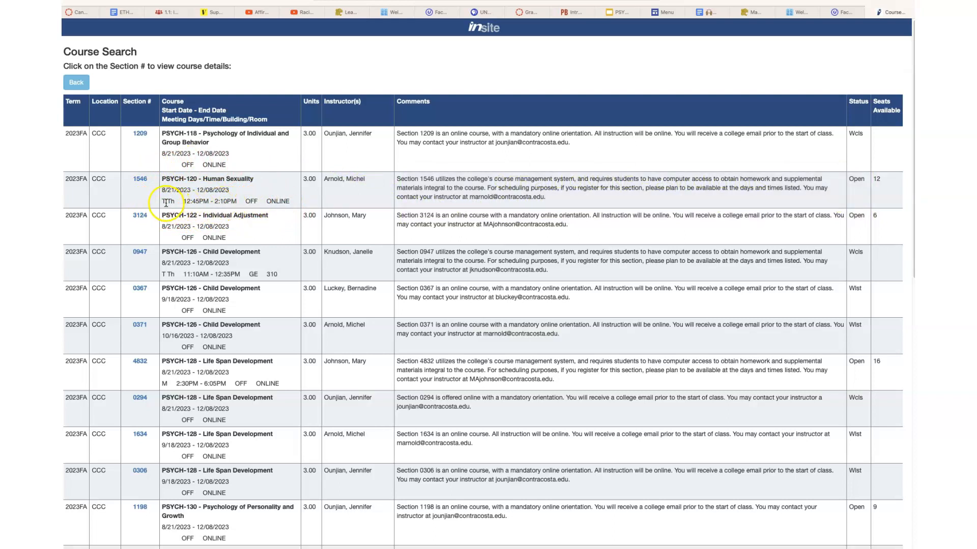
pyautogui.moveTo(243, 205)
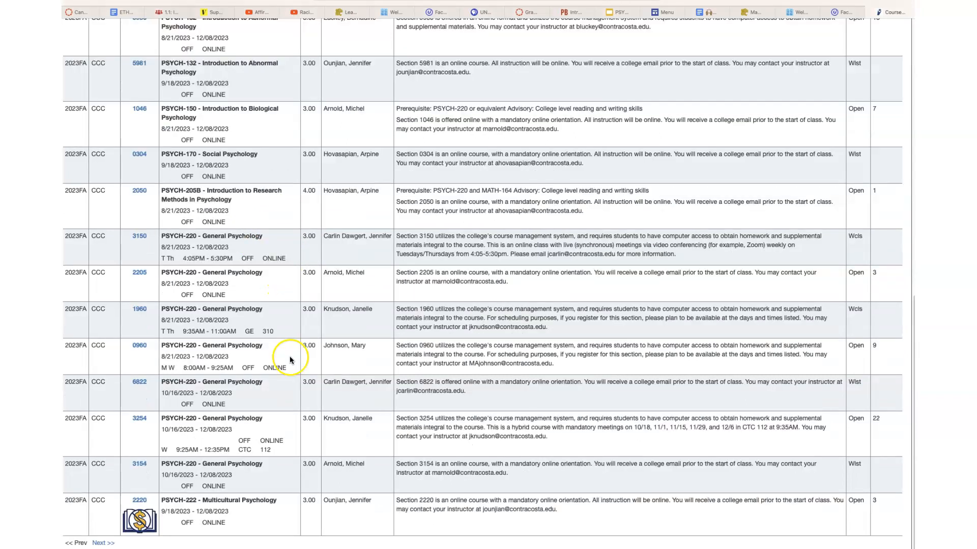
pyautogui.scroll(-3)
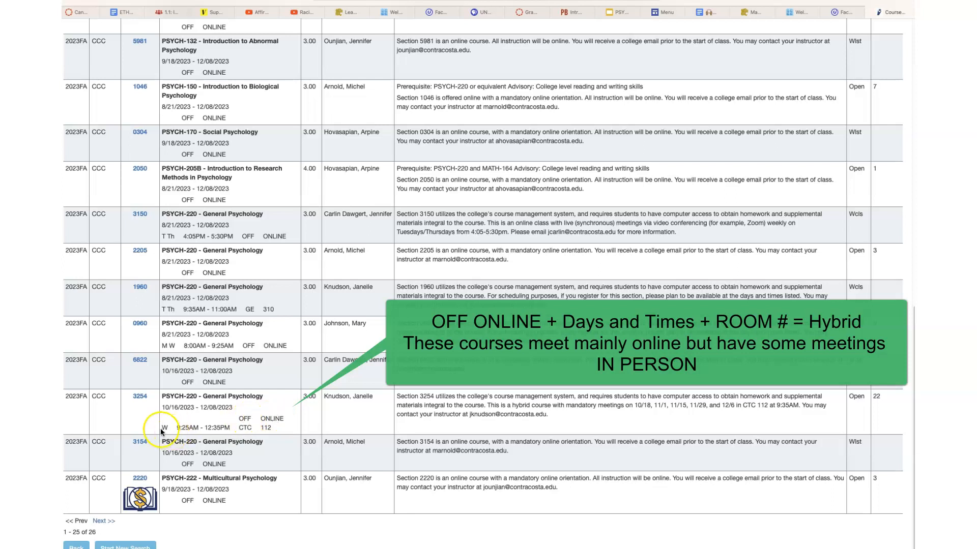
pyautogui.moveTo(281, 431)
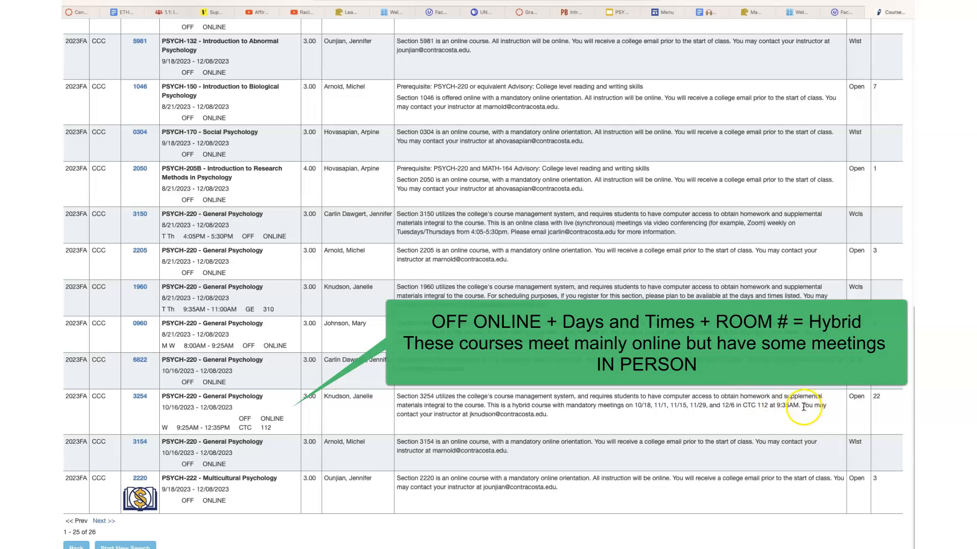
pyautogui.moveTo(237, 407)
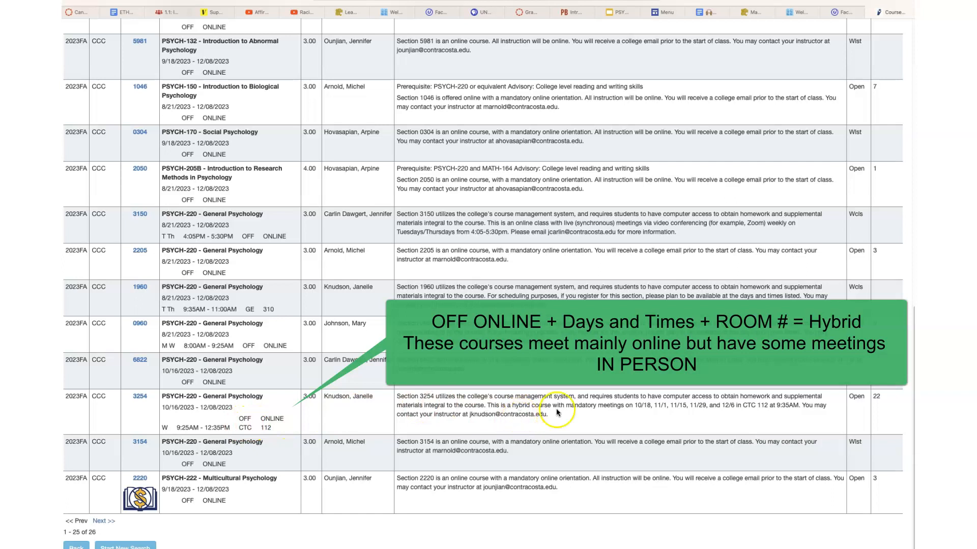
pyautogui.moveTo(708, 403)
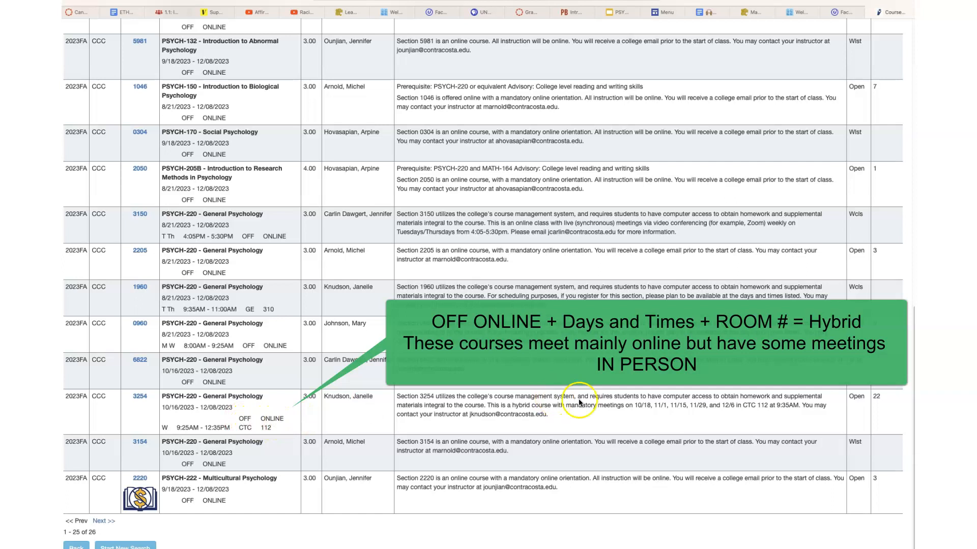
pyautogui.moveTo(345, 410)
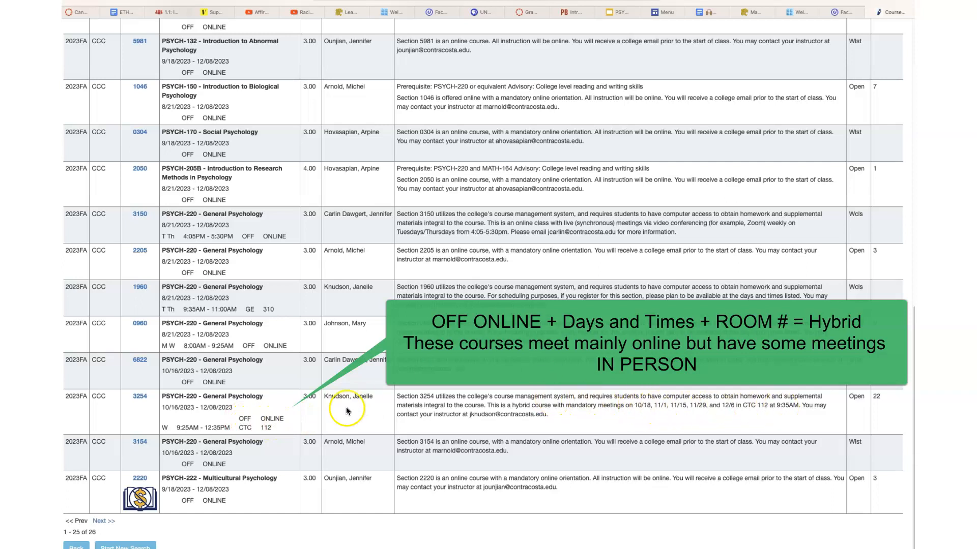
pyautogui.moveTo(794, 413)
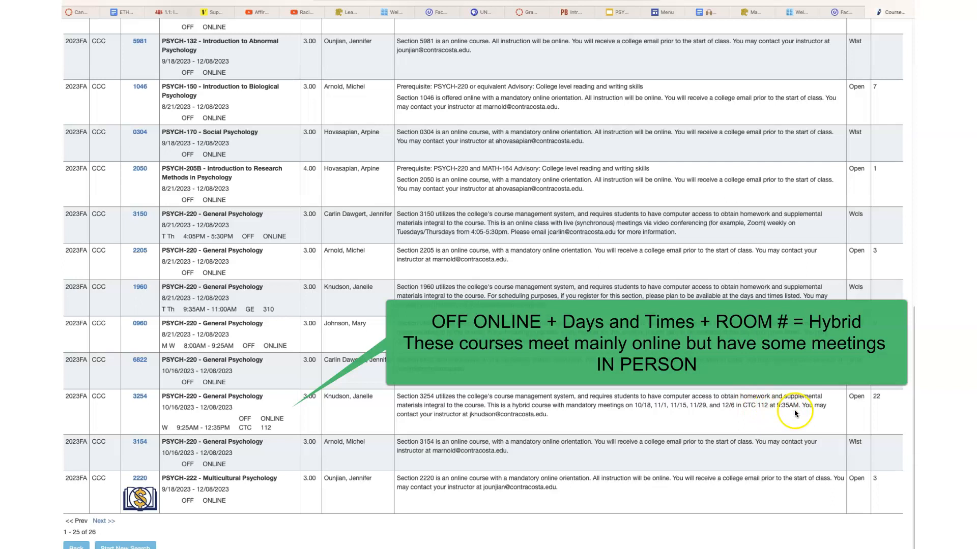
pyautogui.moveTo(750, 415)
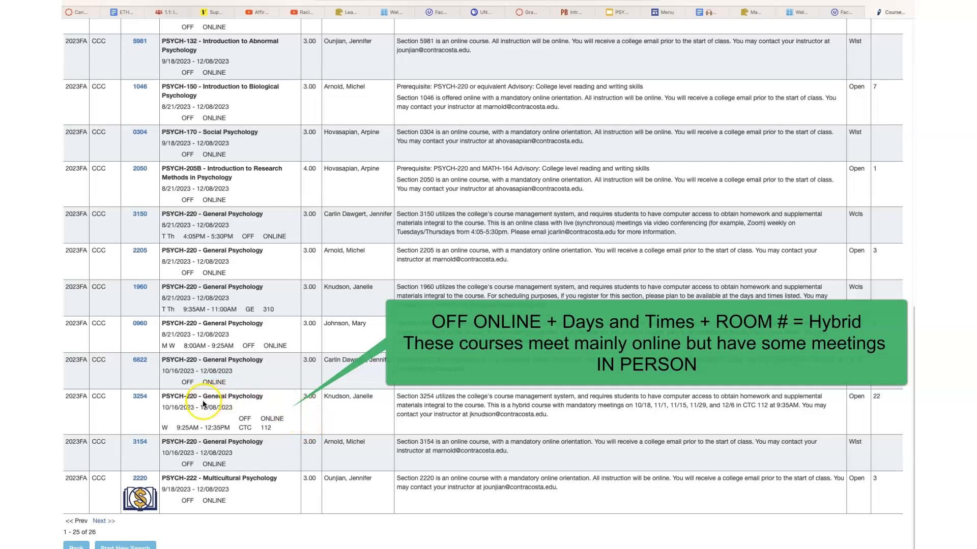
pyautogui.moveTo(475, 412)
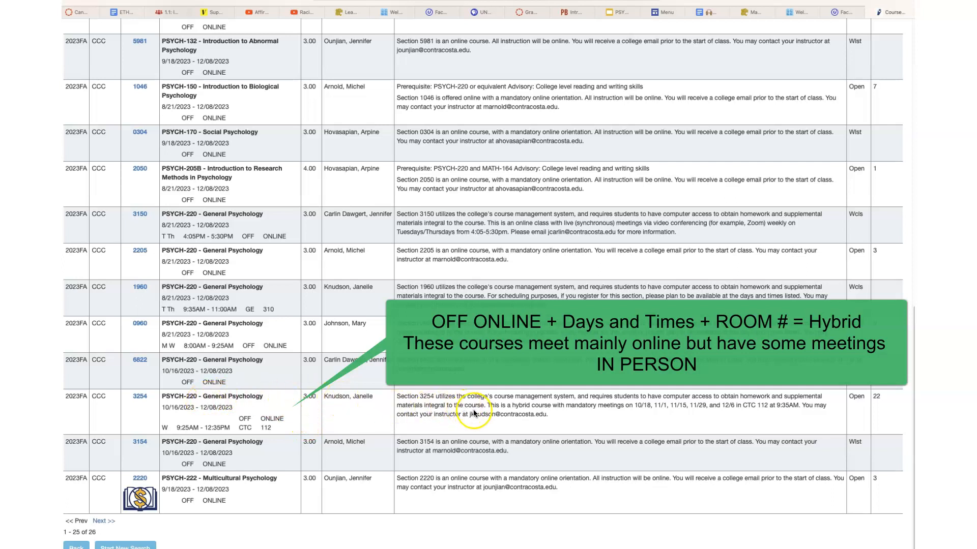
pyautogui.moveTo(545, 422)
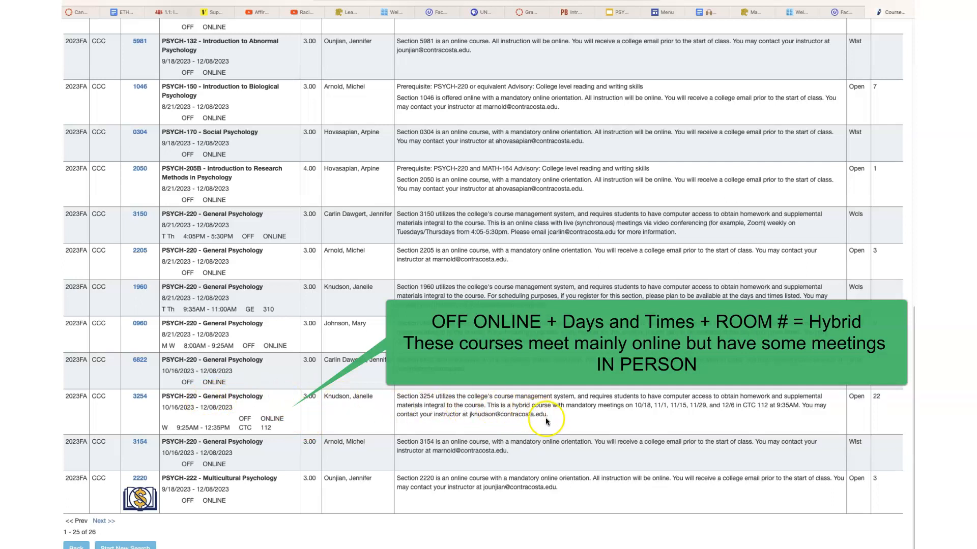
pyautogui.moveTo(551, 417)
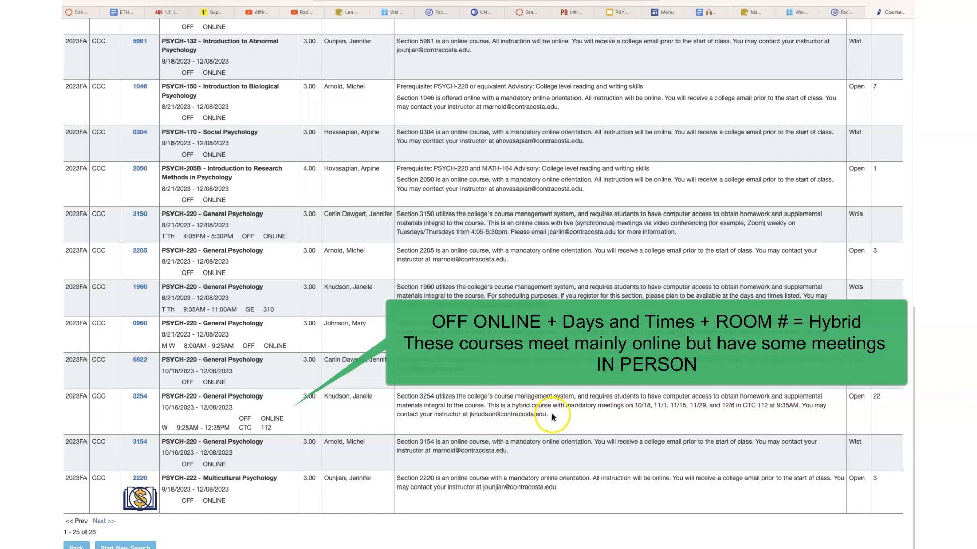
pyautogui.moveTo(155, 433)
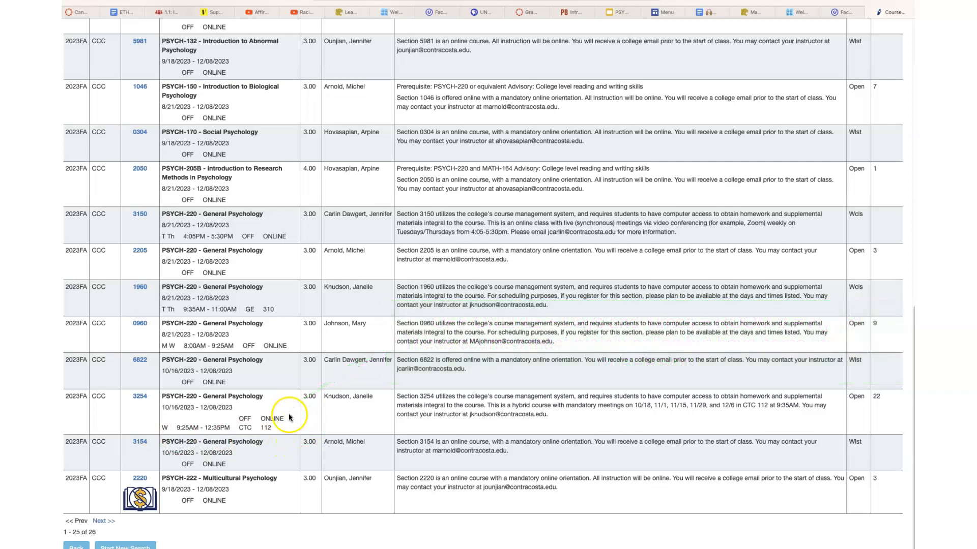
pyautogui.moveTo(166, 500)
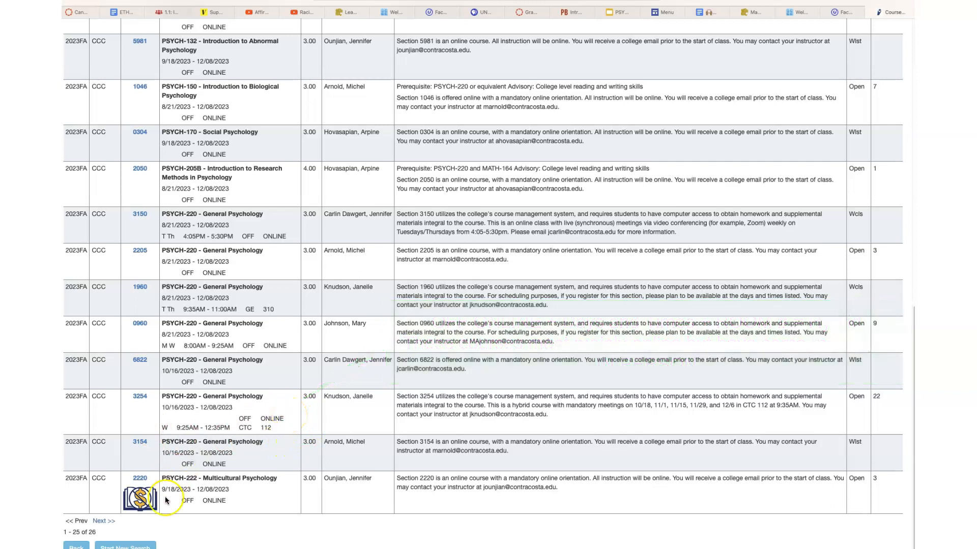
pyautogui.moveTo(525, 143)
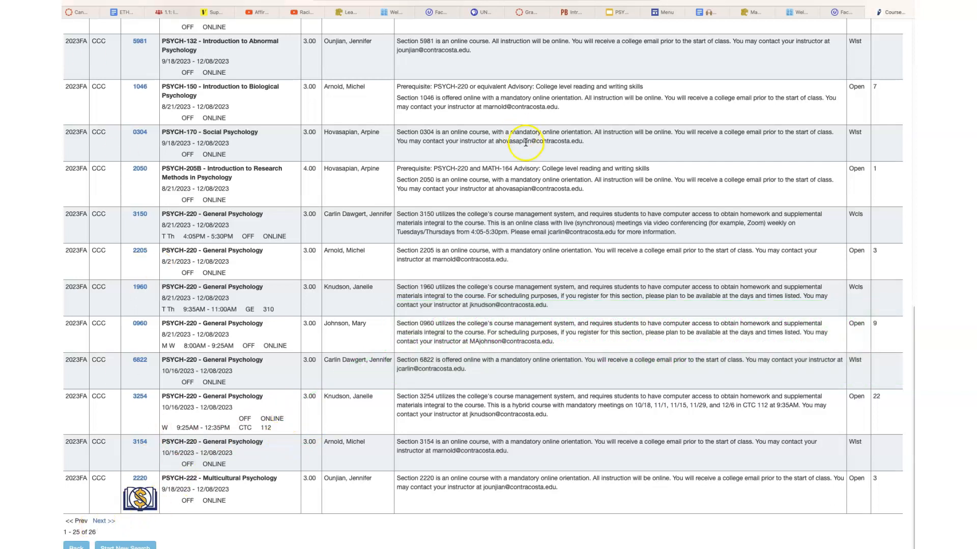
# Launch Build Your Schedule for Fall 2023 from the class schedule page
pyautogui.scroll(3)
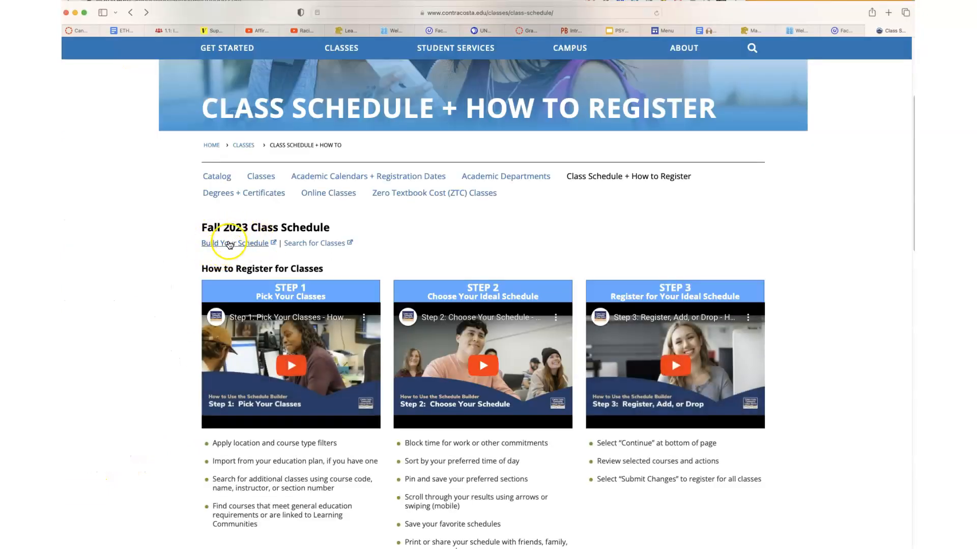
pyautogui.click(235, 243)
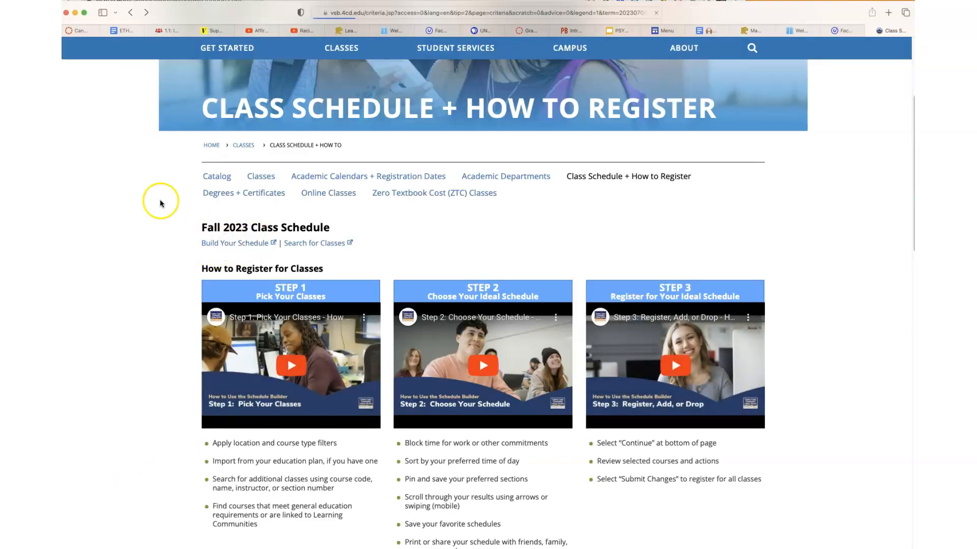
pyautogui.moveTo(120, 136)
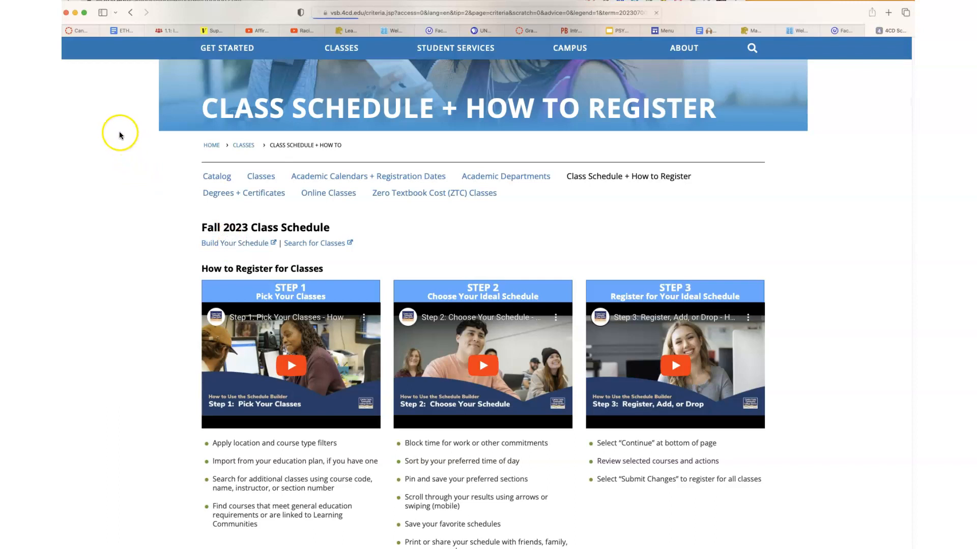
pyautogui.moveTo(227, 246)
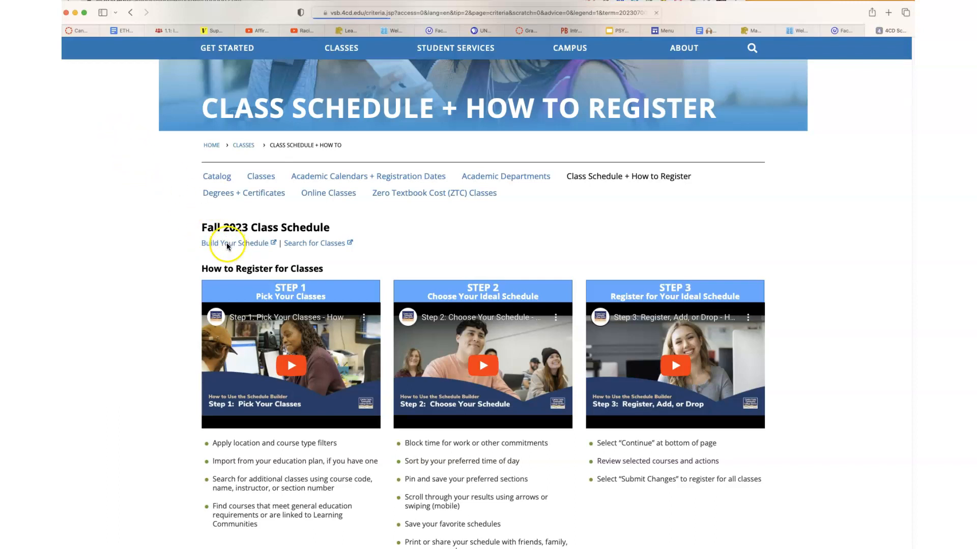
pyautogui.click(226, 243)
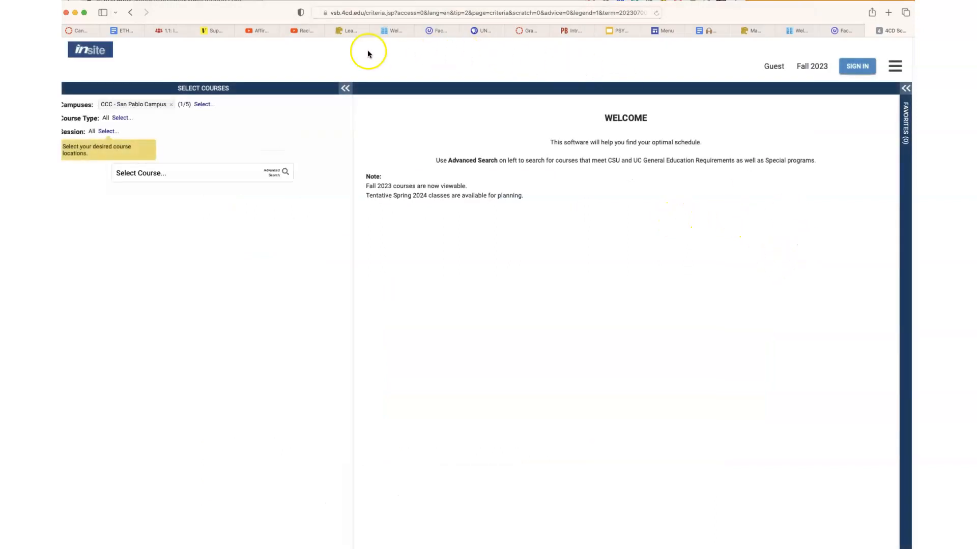
pyautogui.moveTo(153, 62)
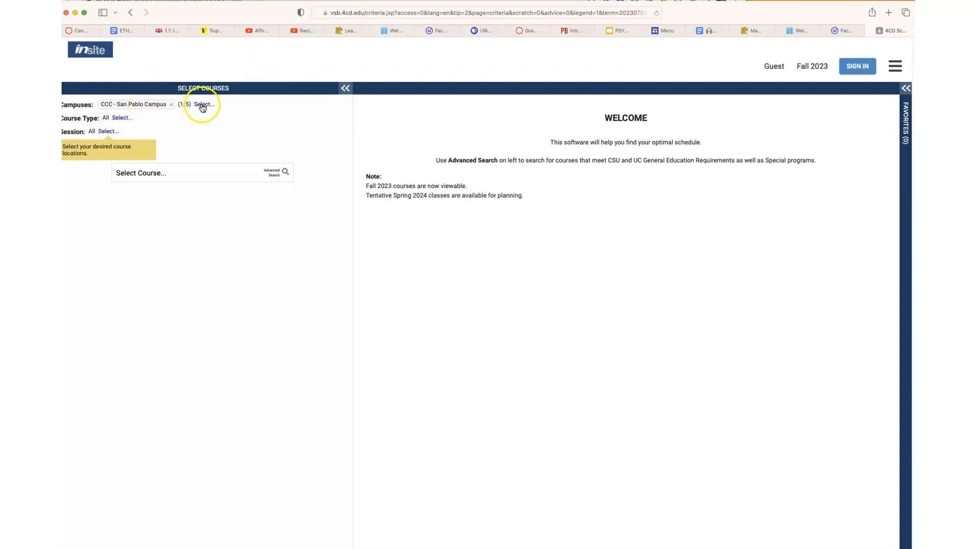
# Narrow Course Type to fully online only and show the Session length choices
pyautogui.click(204, 104)
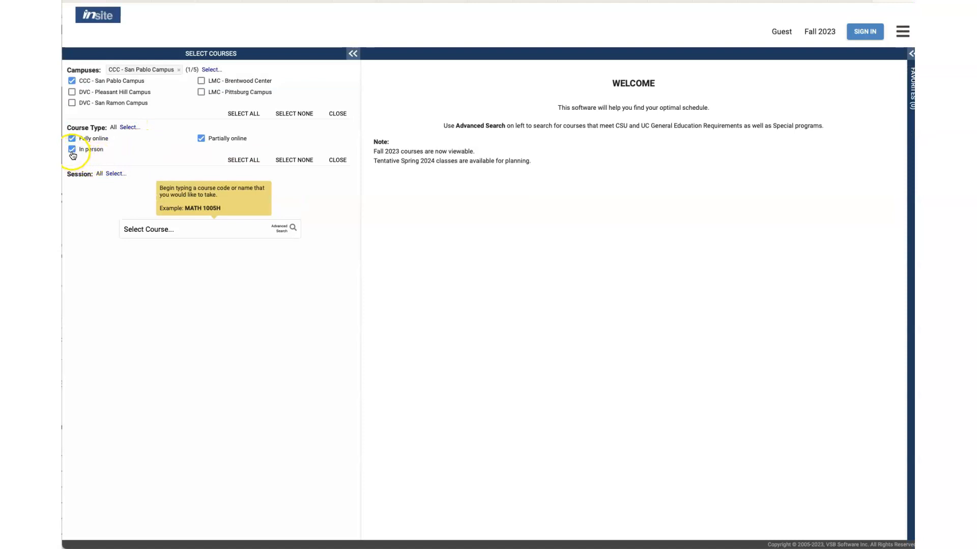
pyautogui.click(71, 148)
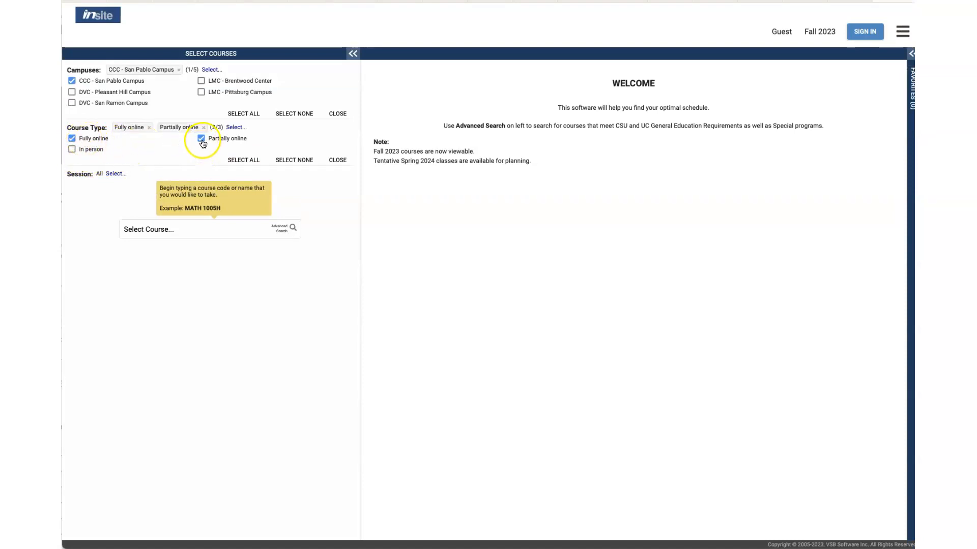
pyautogui.click(202, 138)
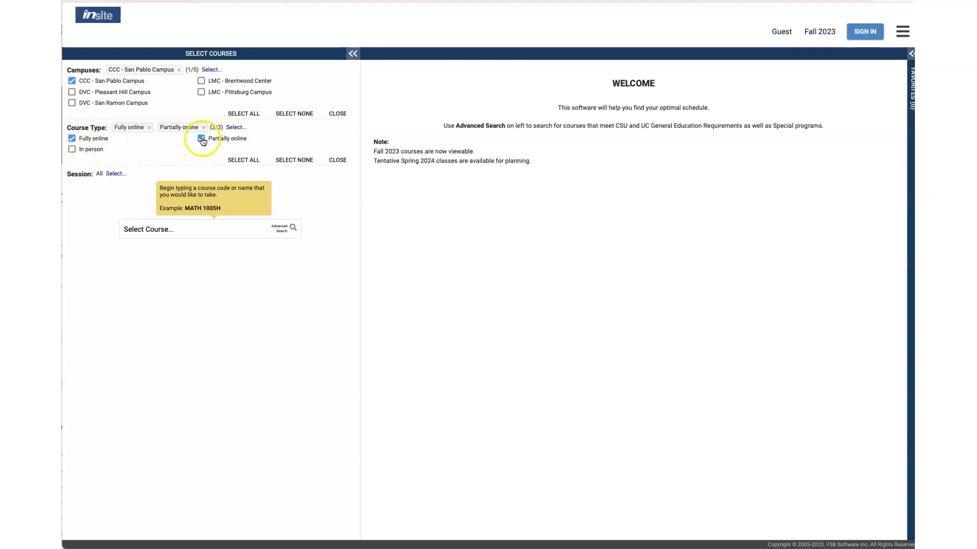
pyautogui.click(200, 139)
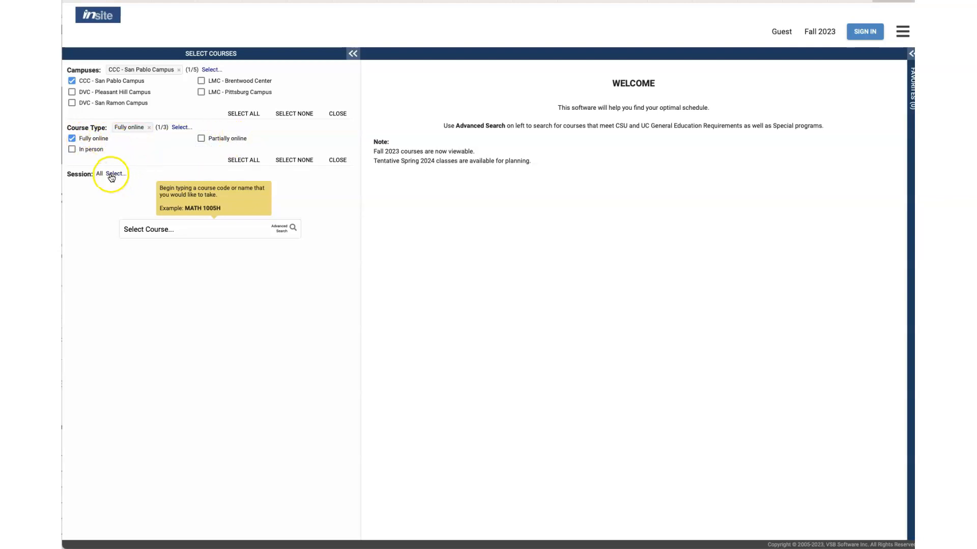
pyautogui.click(115, 174)
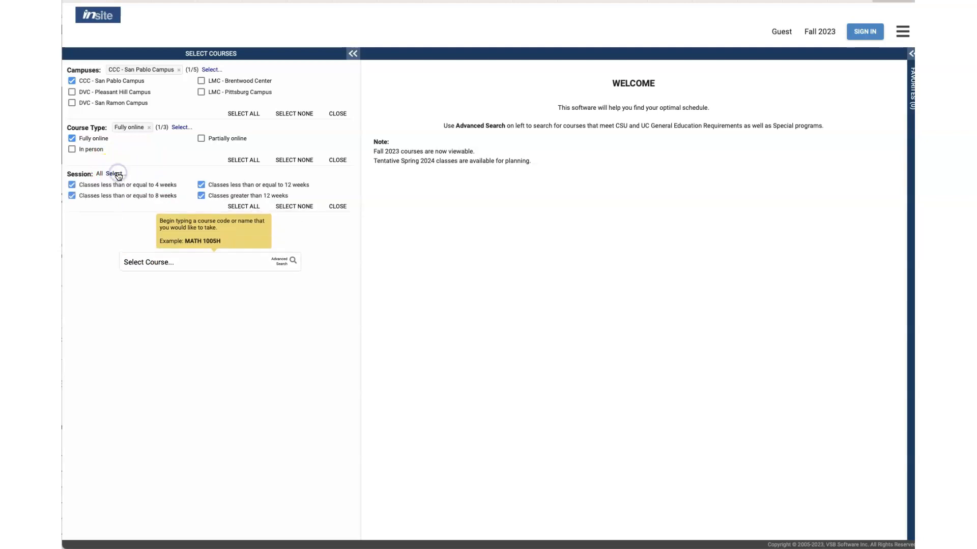
pyautogui.moveTo(162, 276)
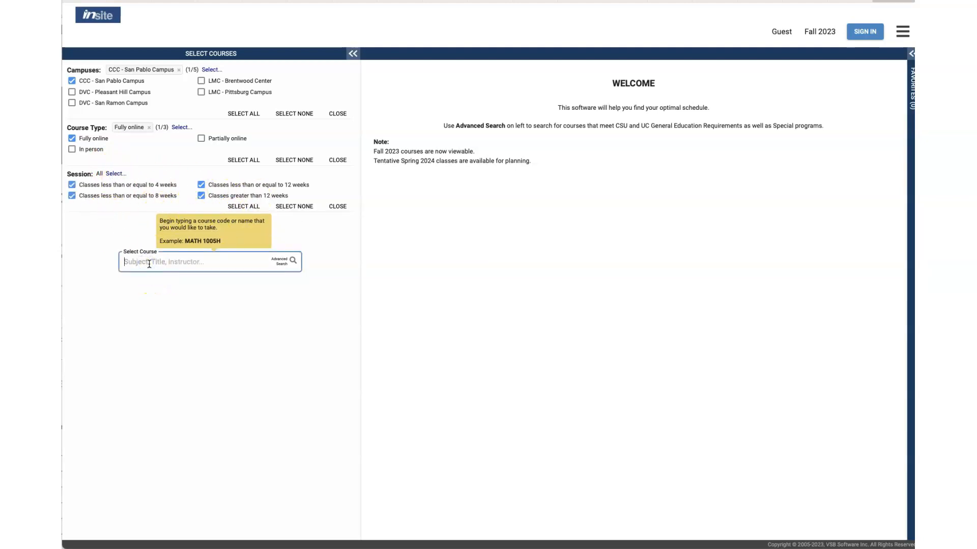
# Search 'psych' and add PSYCH 220 General Psychology to the schedule
pyautogui.write('psych')
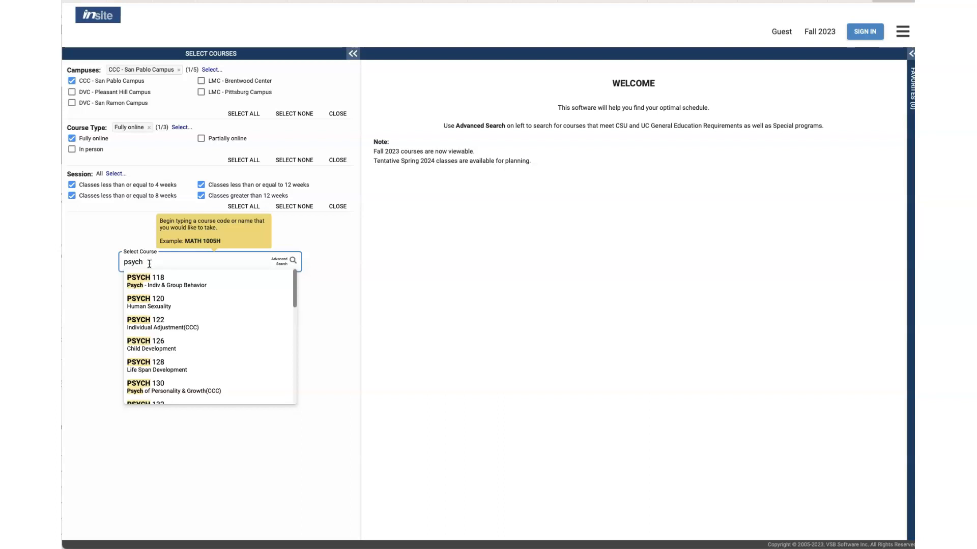
pyautogui.click(143, 261)
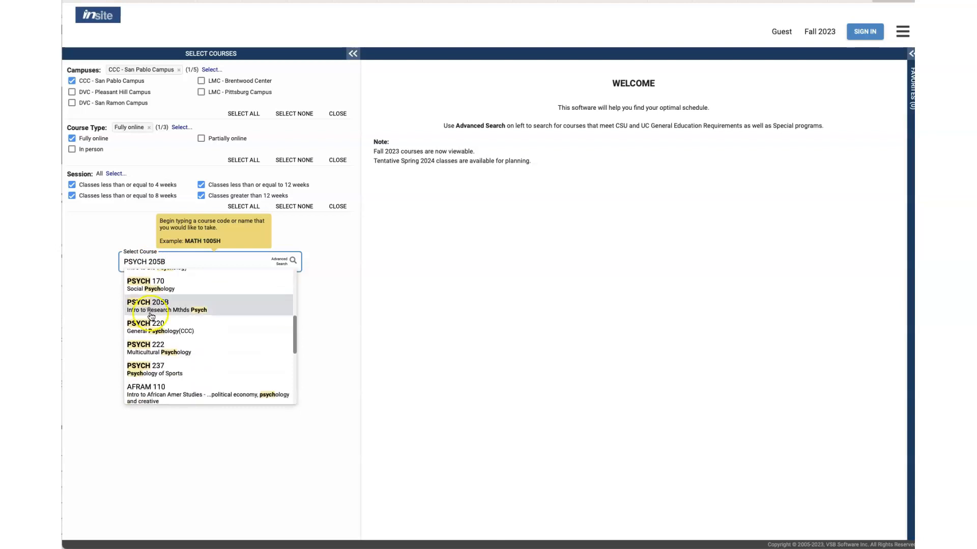
pyautogui.click(146, 327)
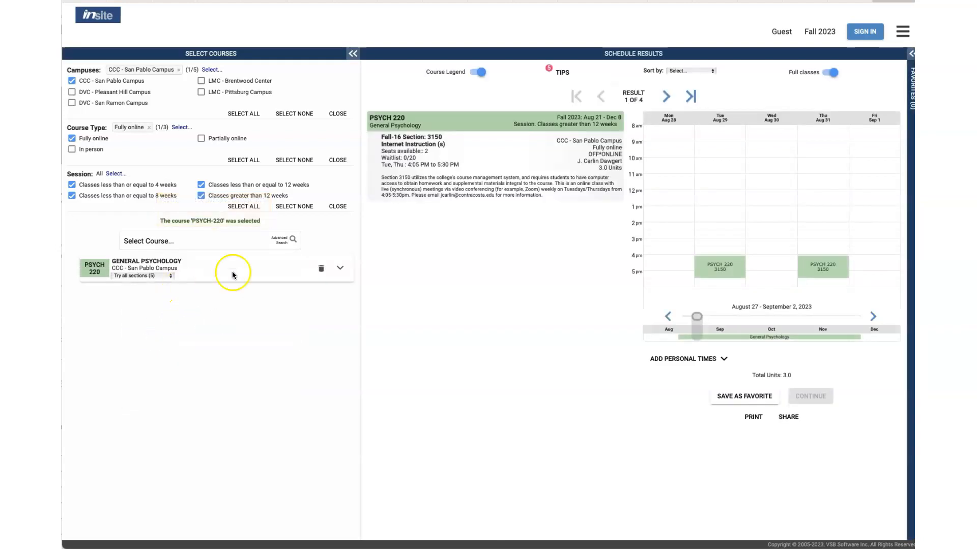
# Expand the PSYCH 220 card to show its description, five sections and remarks
pyautogui.click(340, 269)
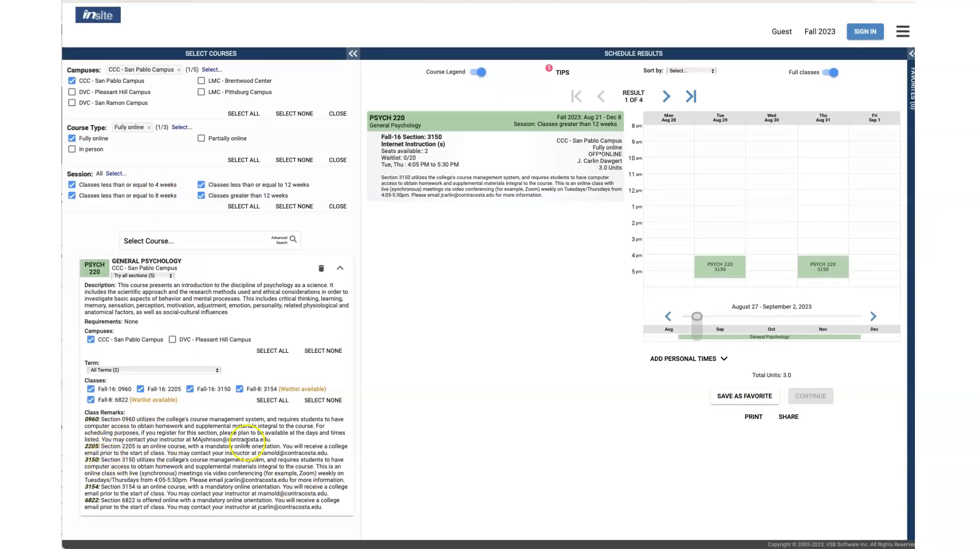
pyautogui.moveTo(286, 443)
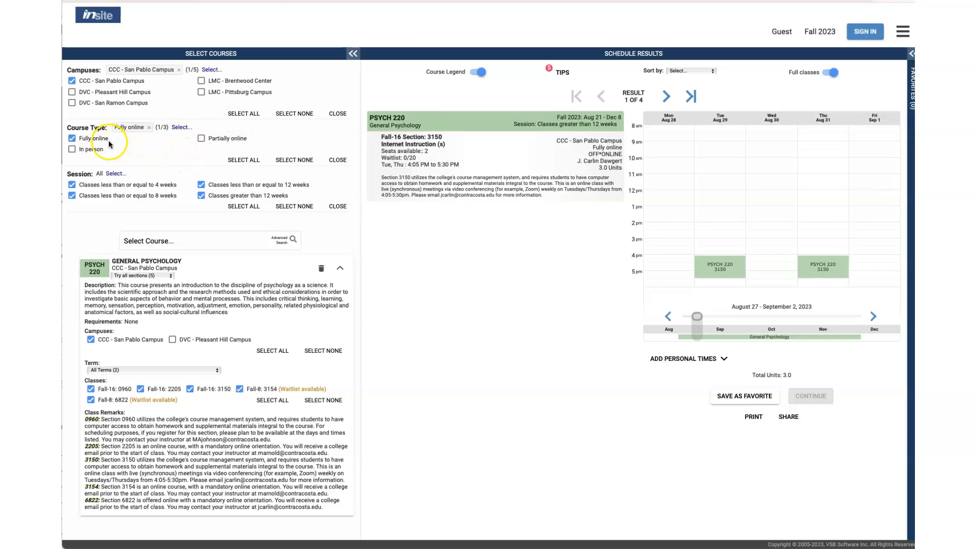
pyautogui.moveTo(185, 470)
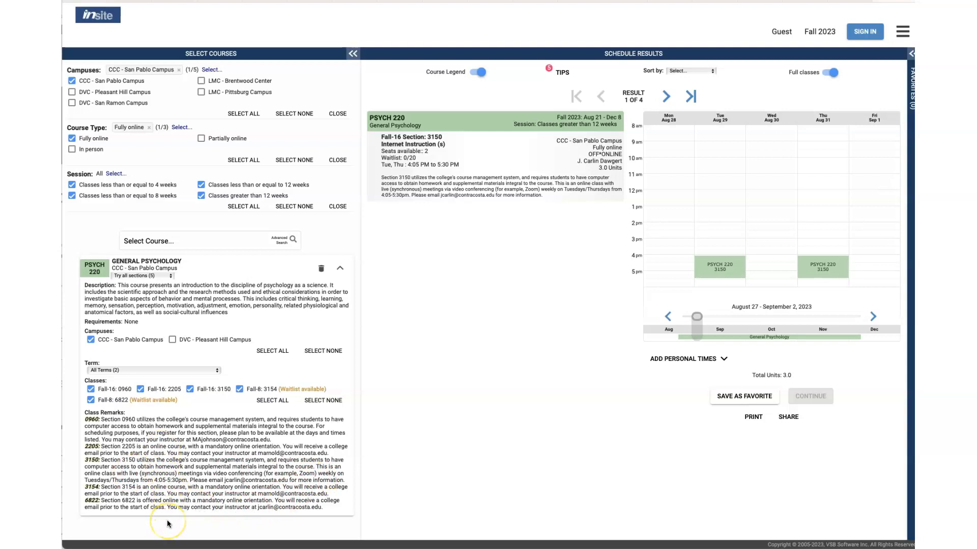
pyautogui.moveTo(515, 198)
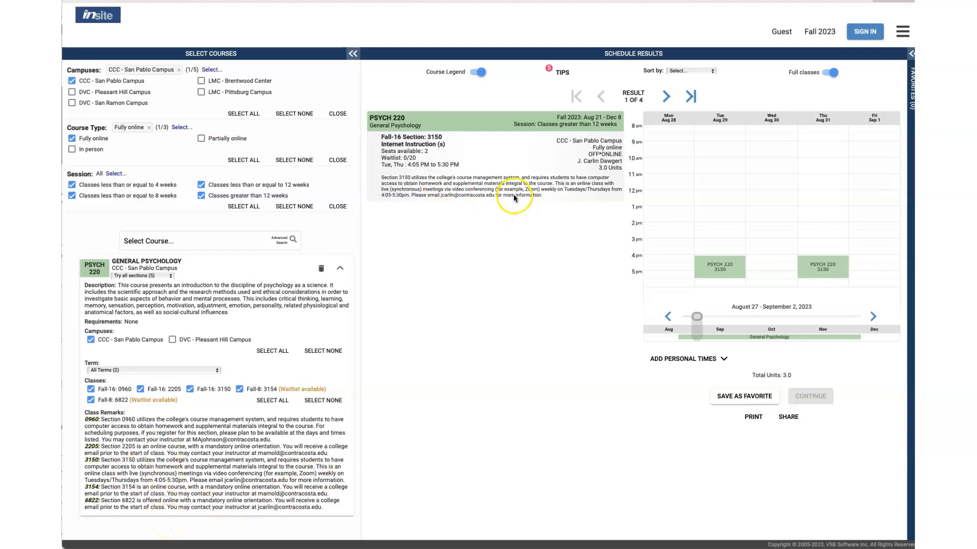
pyautogui.moveTo(394, 196)
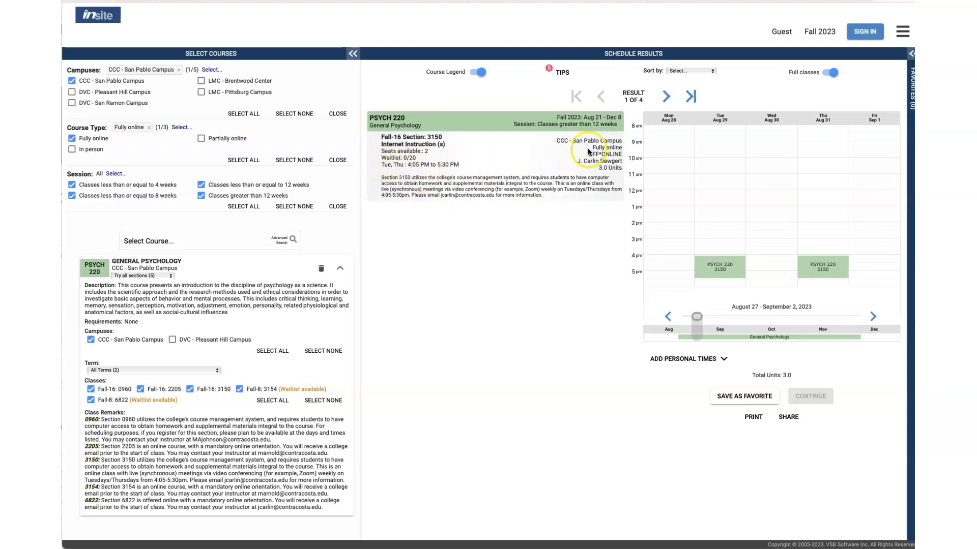
pyautogui.moveTo(467, 164)
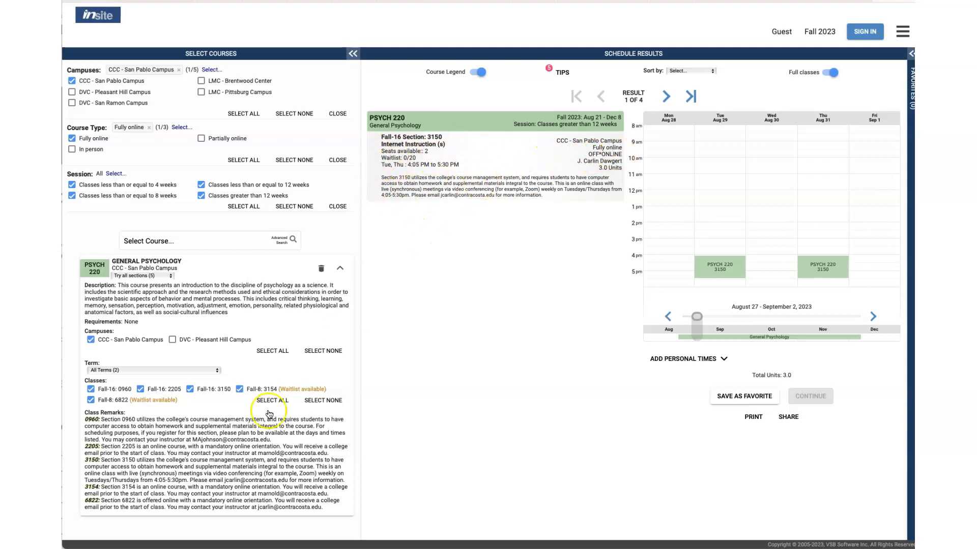
# Advance to schedule result 2 of 4, fully online section 2205
pyautogui.click(664, 95)
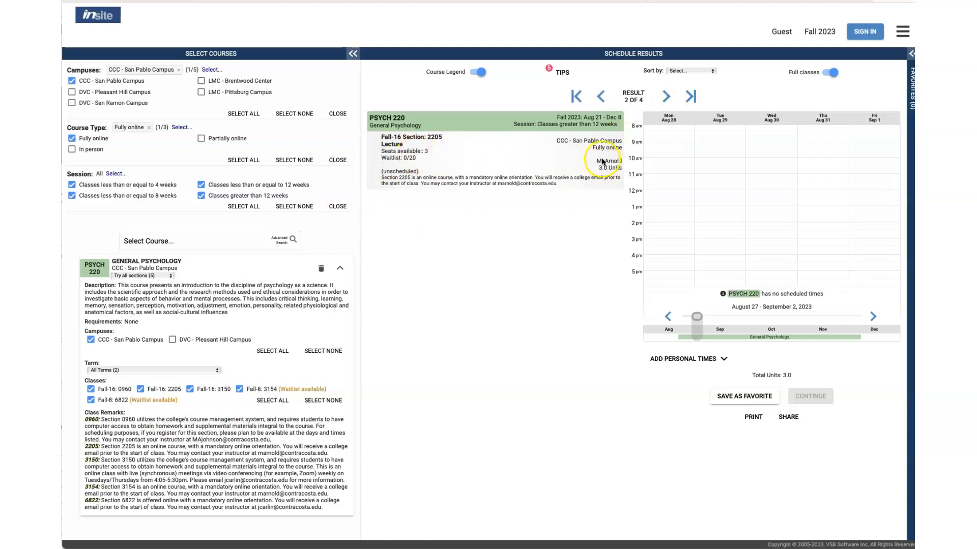
pyautogui.moveTo(387, 174)
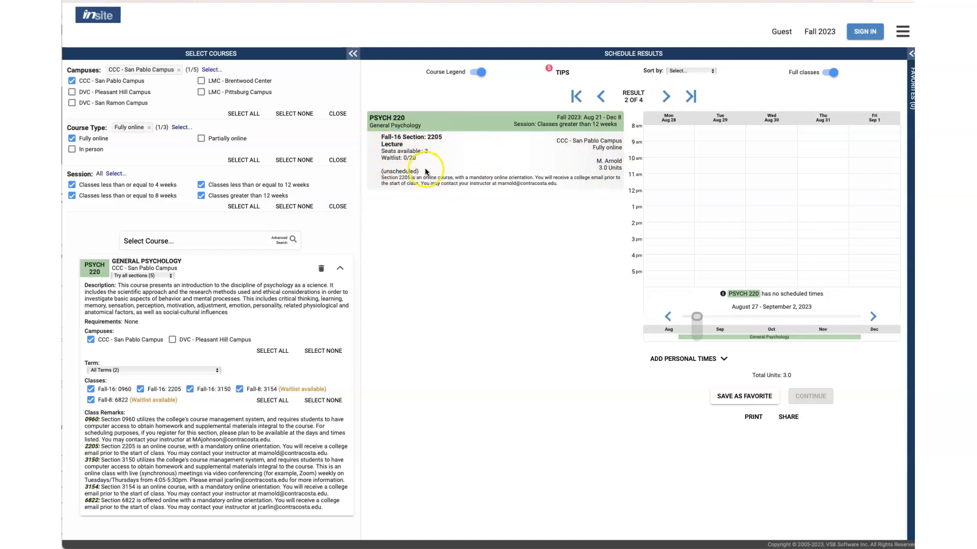
pyautogui.moveTo(462, 170)
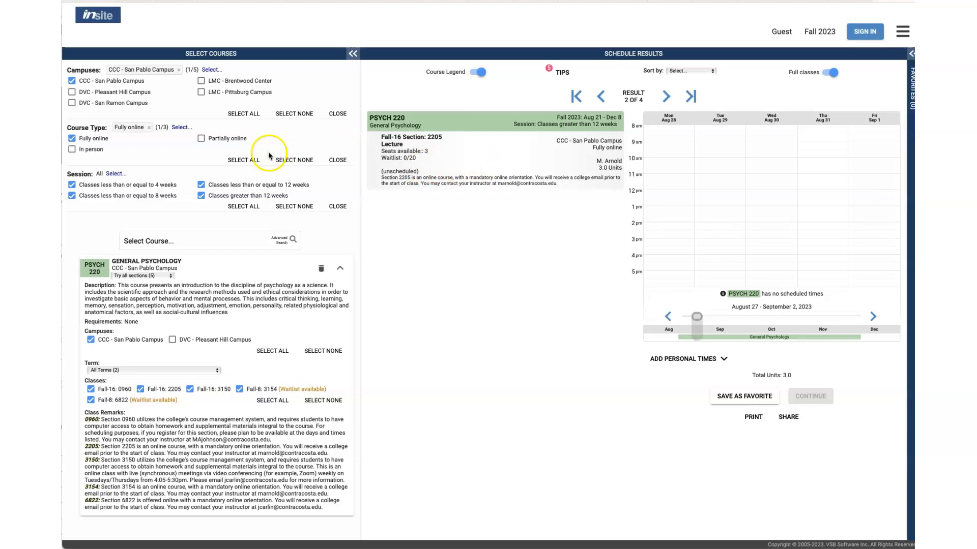
# Change Course Type from fully online to partially online, revealing hybrid section 3254
pyautogui.click(71, 138)
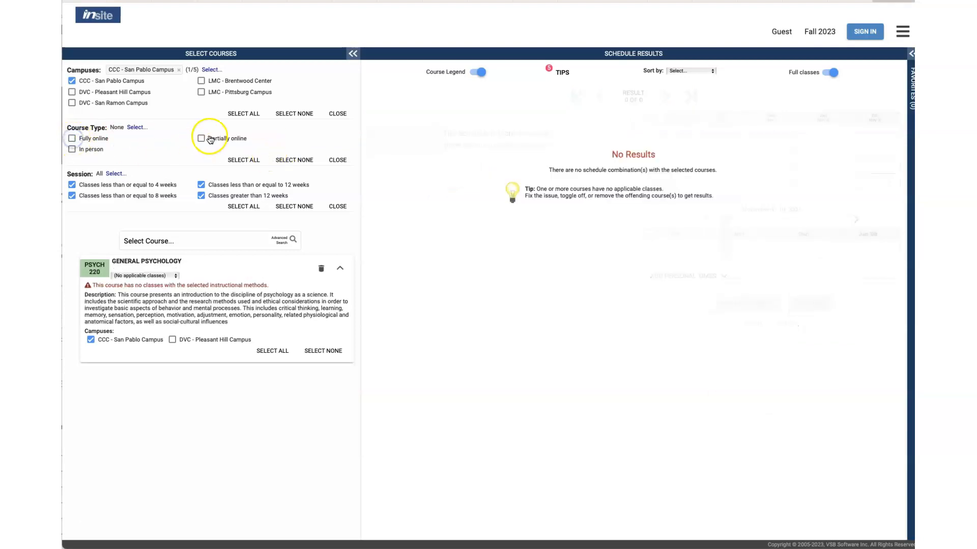
pyautogui.click(200, 139)
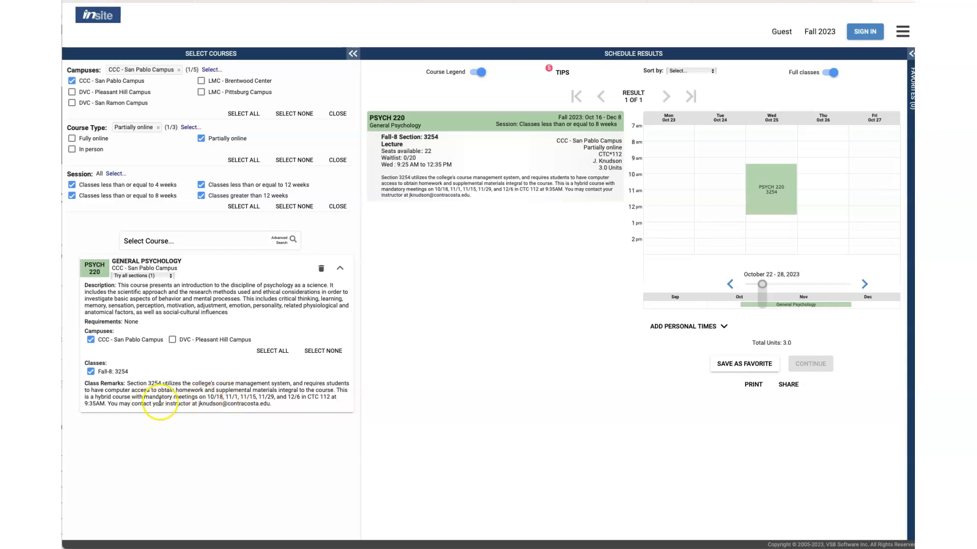
pyautogui.moveTo(248, 398)
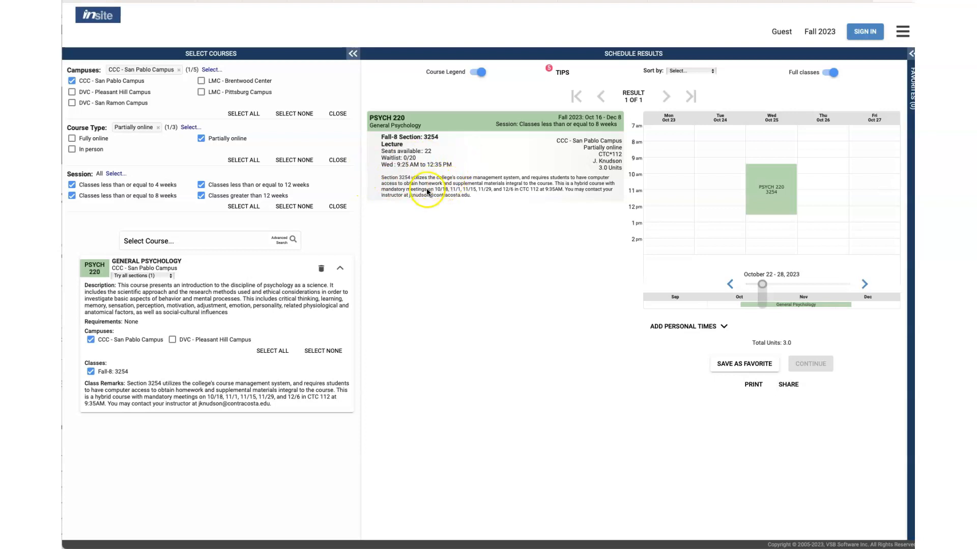
pyautogui.moveTo(570, 195)
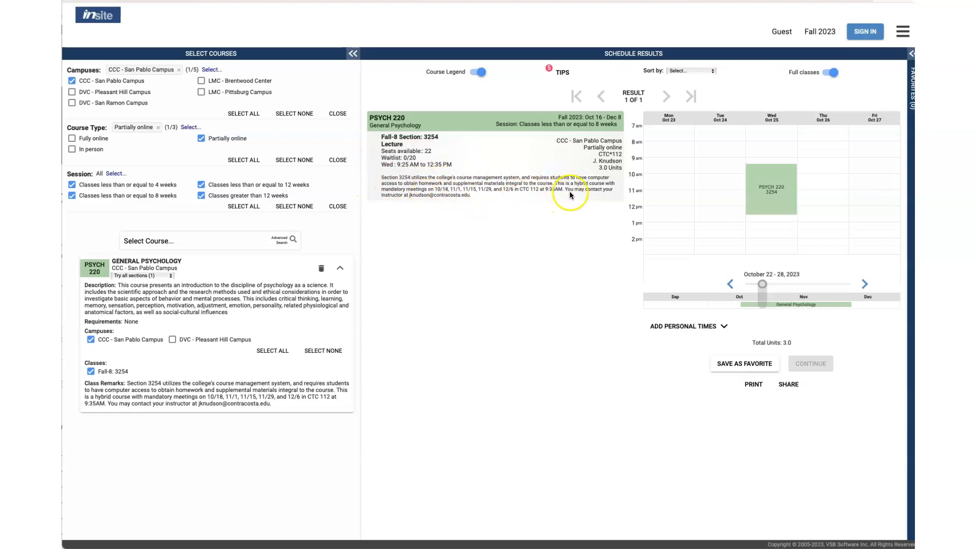
pyautogui.moveTo(434, 199)
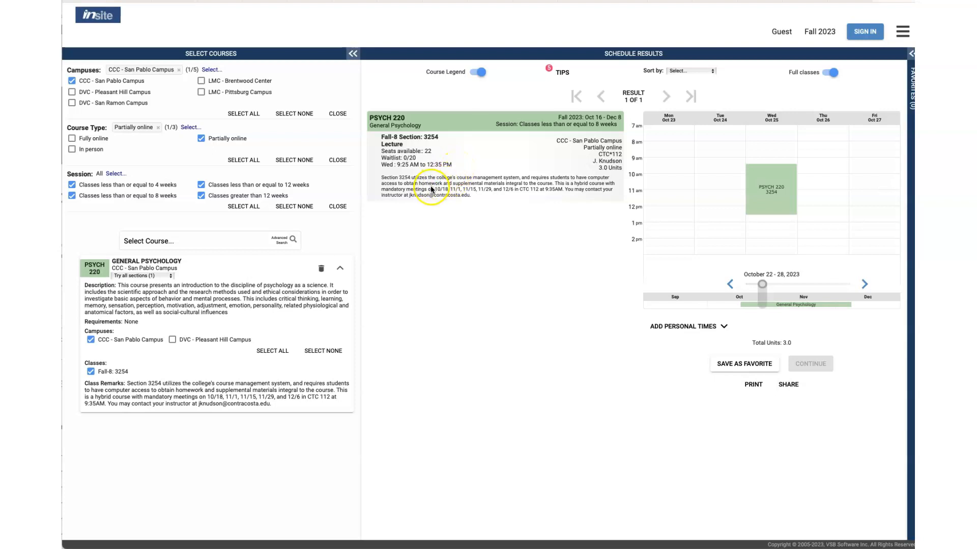
pyautogui.moveTo(389, 170)
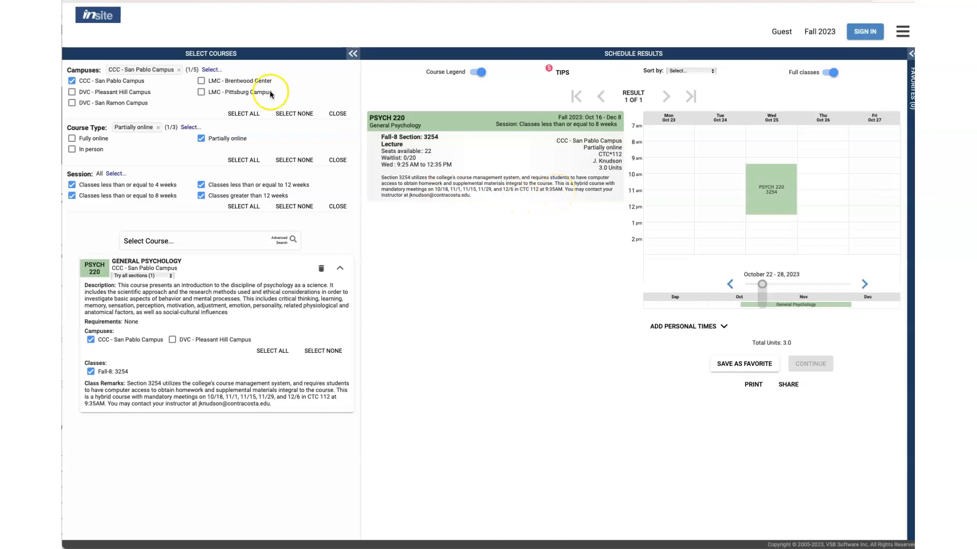
pyautogui.moveTo(448, 371)
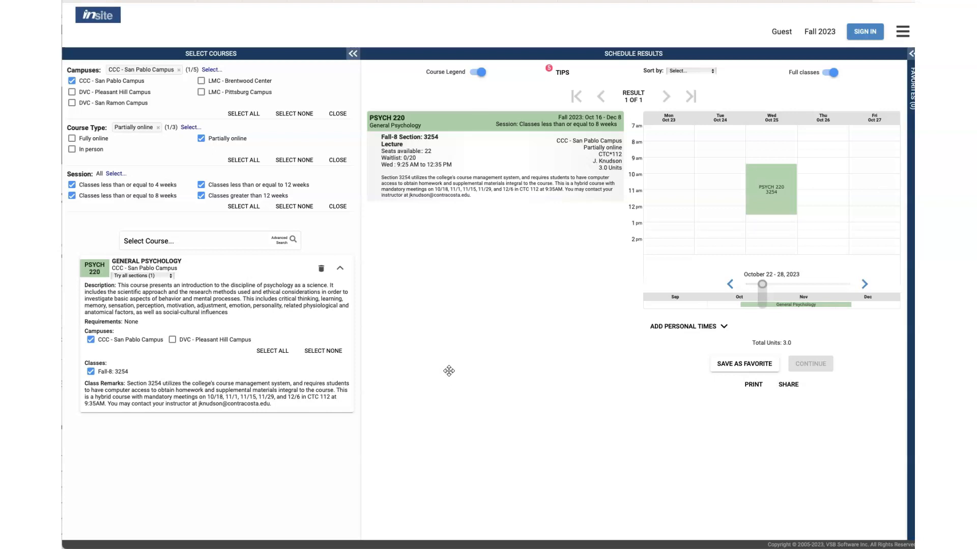
pyautogui.moveTo(211, 38)
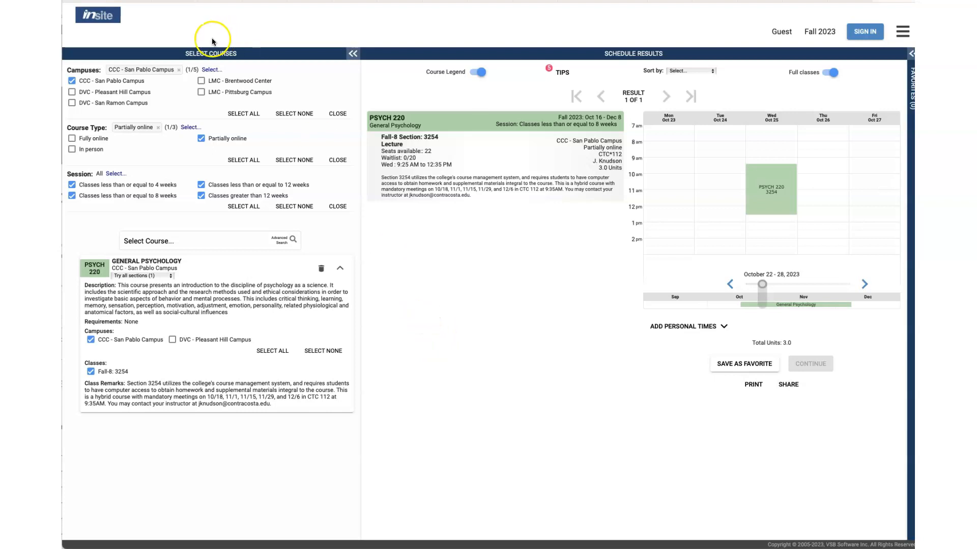